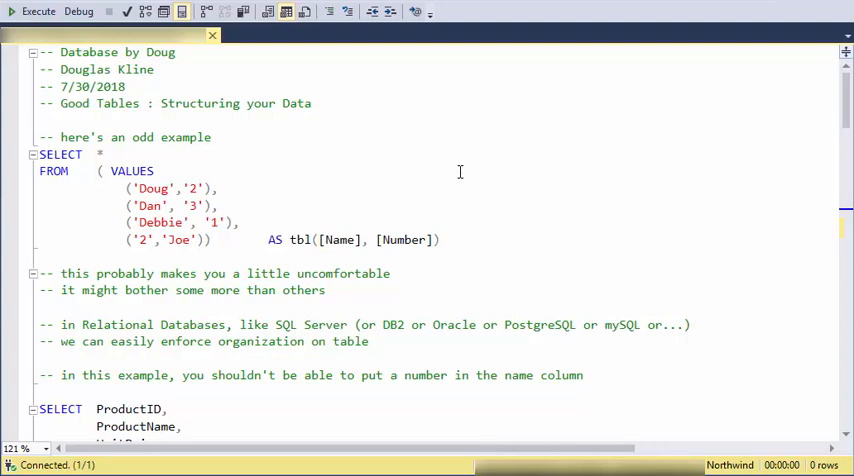
{"action": "mouse_move", "coordinate": [482, 259]}
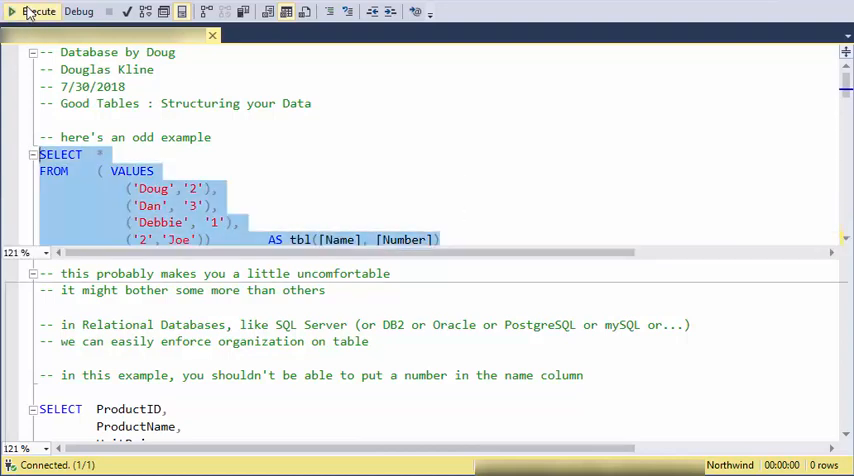
Execute the odd Name/Number example and read on to the table-organization notes and Products query
{"action": "left_click", "coordinate": [36, 11]}
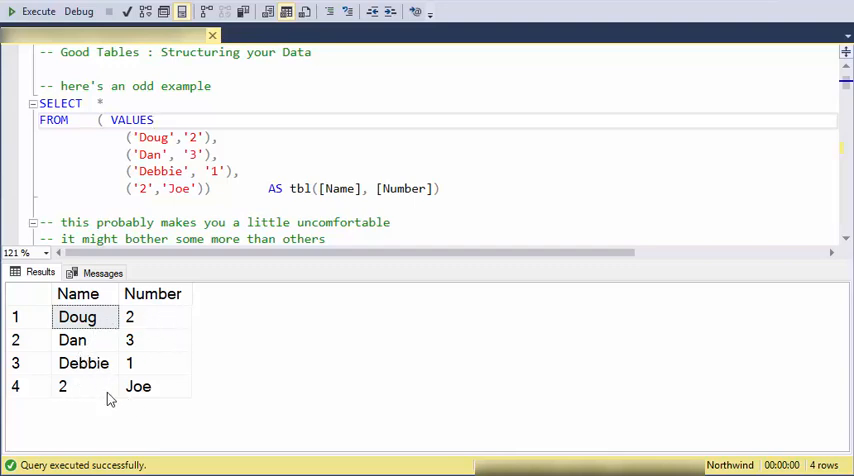
{"action": "mouse_move", "coordinate": [82, 329]}
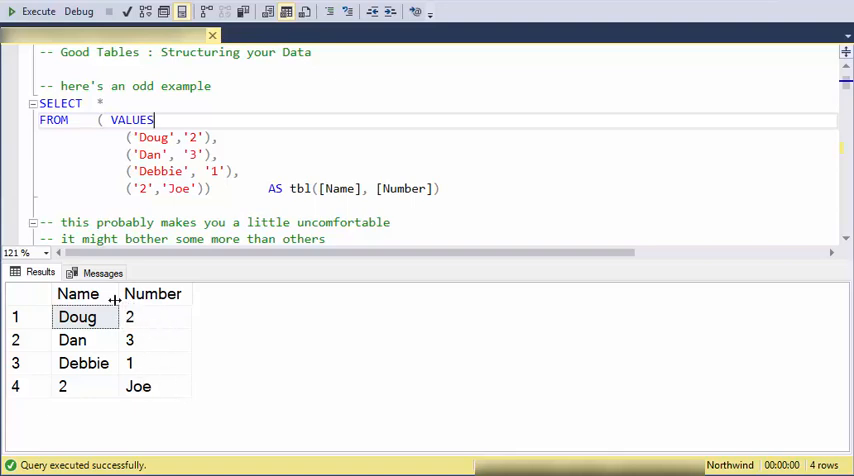
{"action": "mouse_move", "coordinate": [230, 230]}
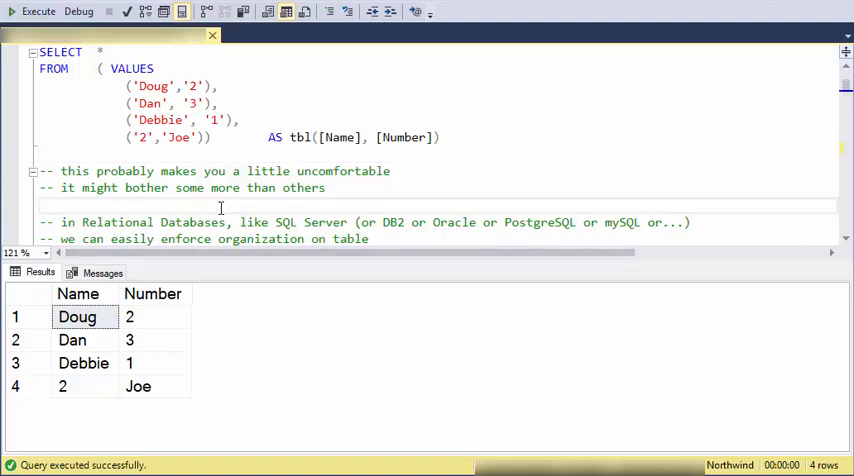
{"action": "scroll", "scroll_direction": "down", "scroll_amount": 3}
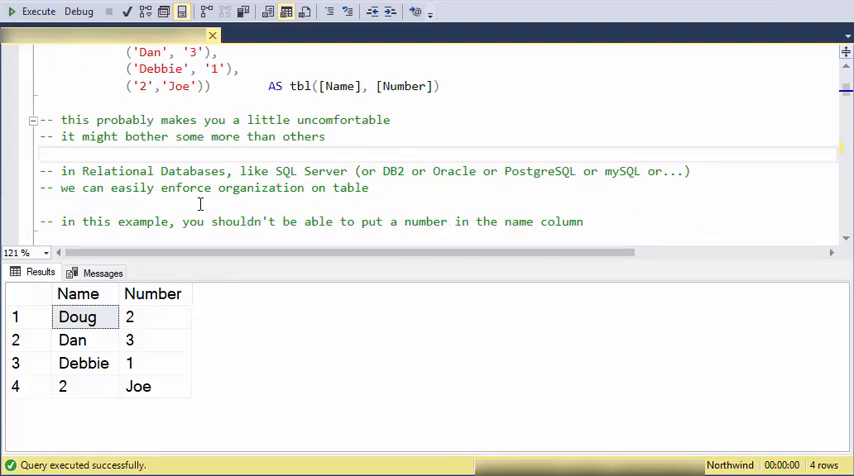
{"action": "mouse_move", "coordinate": [206, 200]}
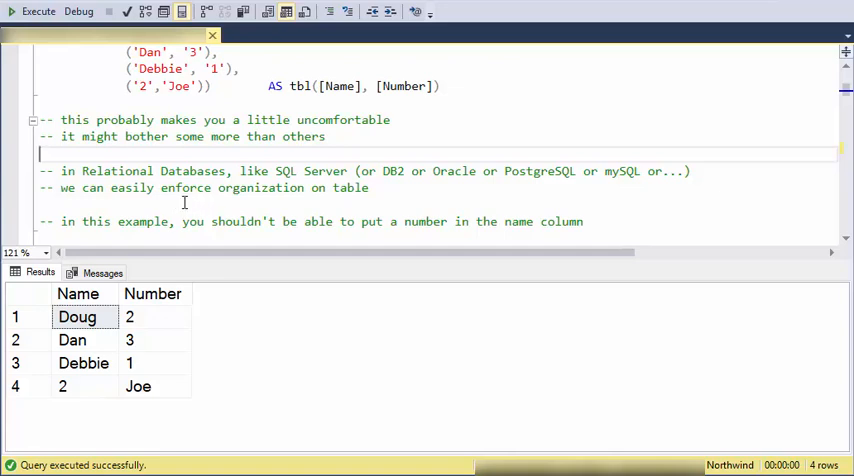
{"action": "scroll", "scroll_direction": "down", "scroll_amount": 3}
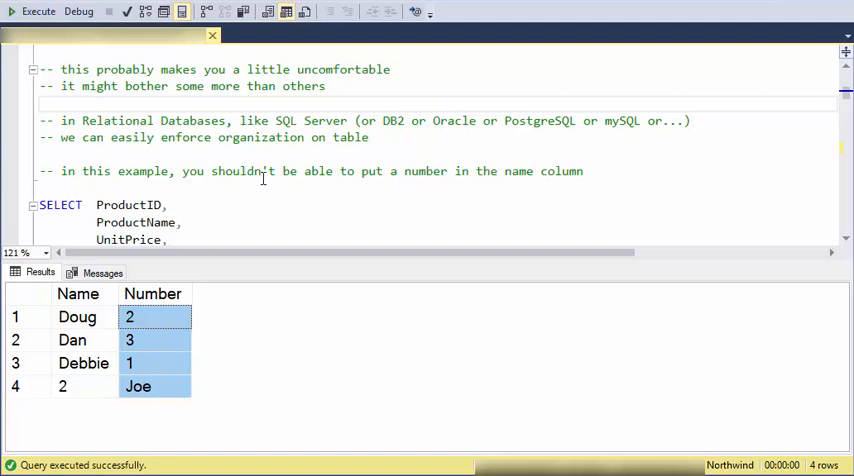
Scroll down to the SELECT ProductID … FROM Products query
{"action": "scroll", "scroll_direction": "down", "scroll_amount": 3}
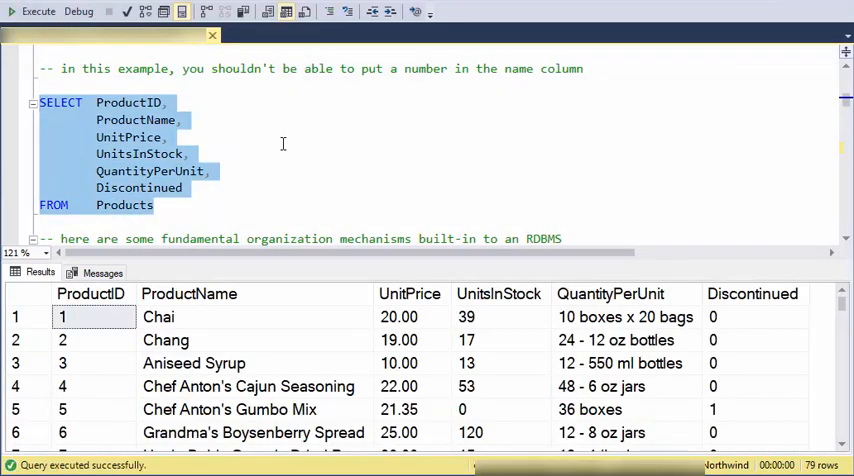
{"action": "mouse_move", "coordinate": [335, 158]}
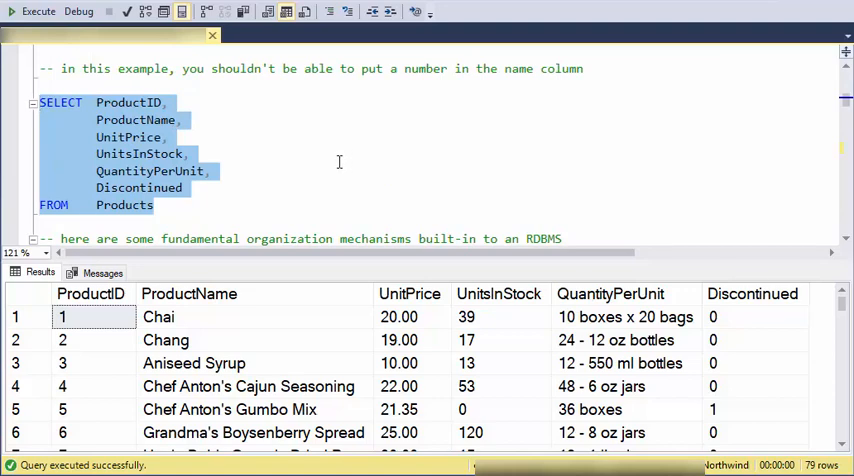
{"action": "scroll", "scroll_direction": "down", "scroll_amount": 3}
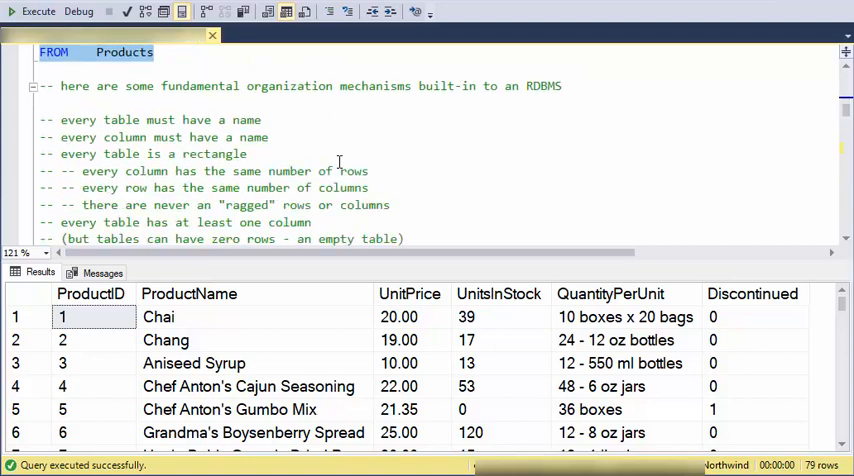
{"action": "mouse_move", "coordinate": [218, 120]}
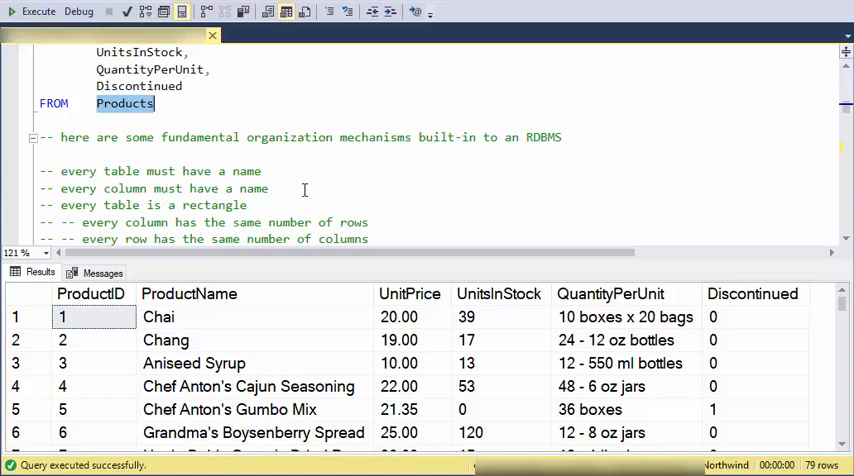
{"action": "mouse_move", "coordinate": [314, 188]}
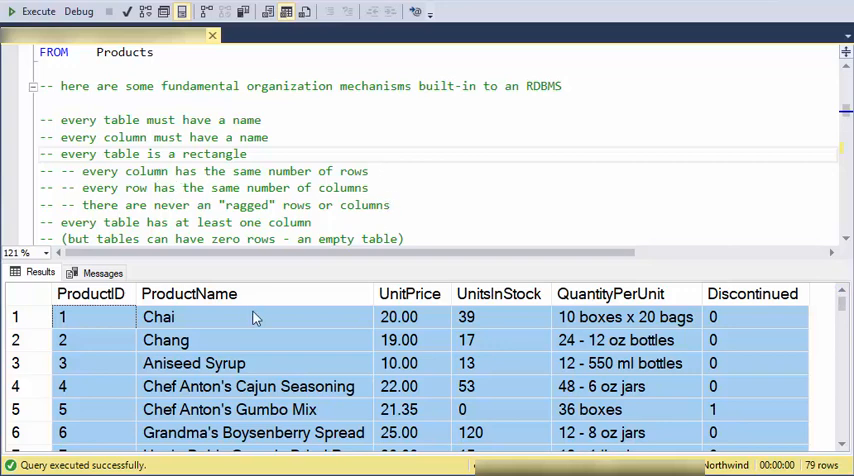
{"action": "mouse_move", "coordinate": [130, 335]}
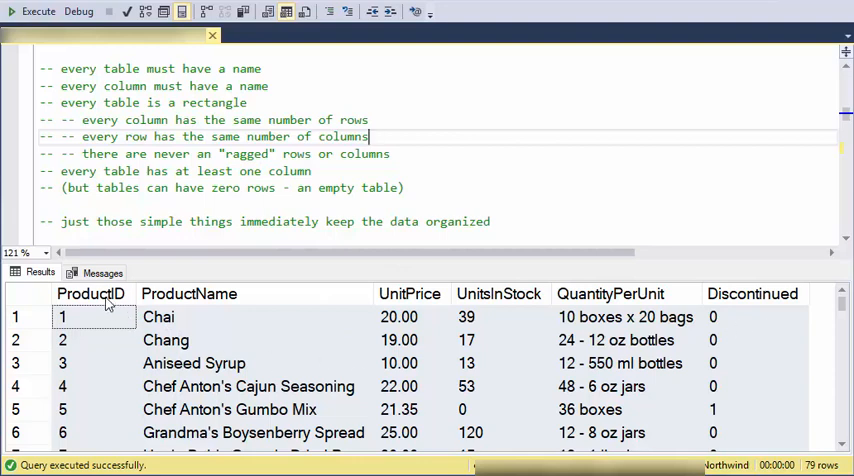
{"action": "mouse_move", "coordinate": [108, 297]}
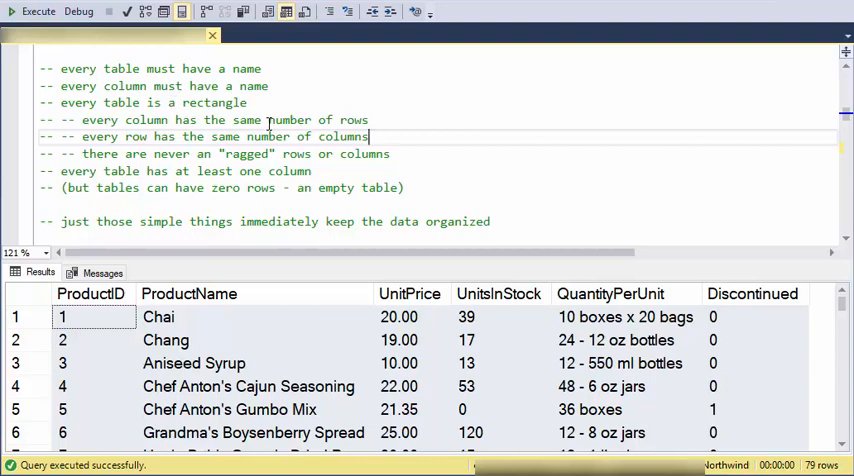
{"action": "mouse_move", "coordinate": [343, 137]}
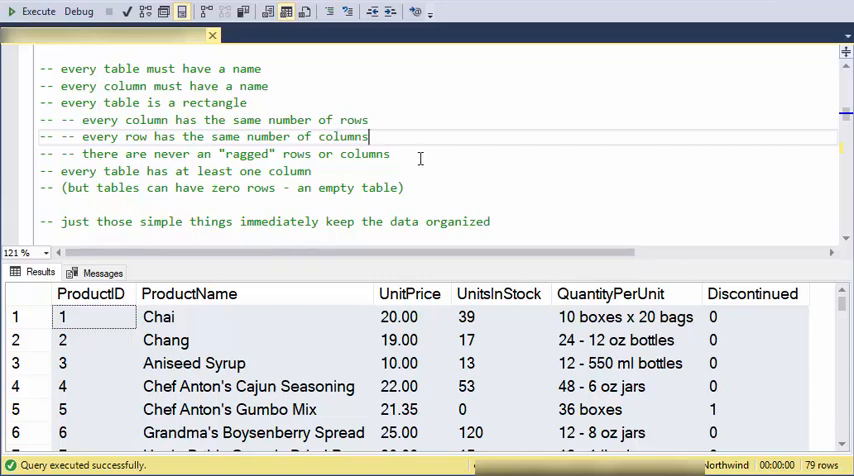
{"action": "mouse_move", "coordinate": [405, 161]}
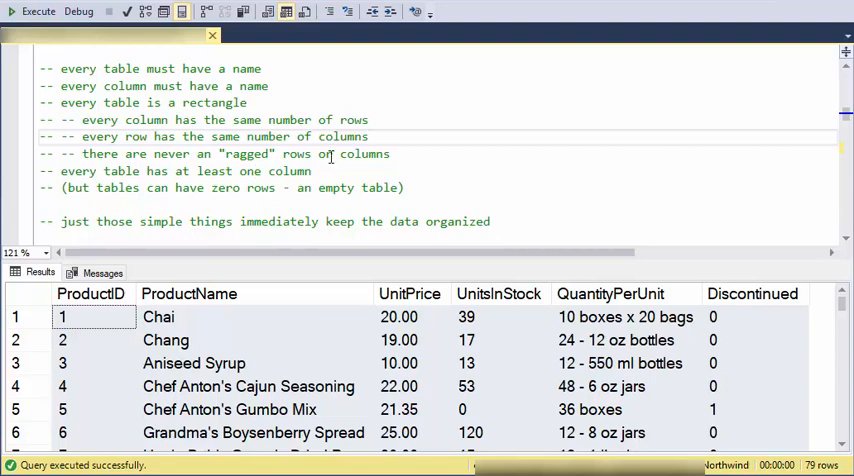
Scroll down to the Products query aliasing its columns as A through F
{"action": "scroll", "scroll_direction": "down", "scroll_amount": 3}
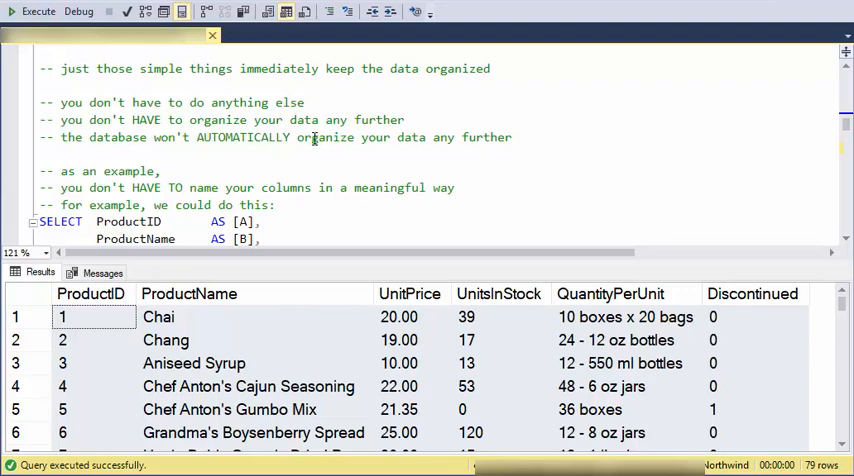
{"action": "scroll", "scroll_direction": "down", "scroll_amount": 3}
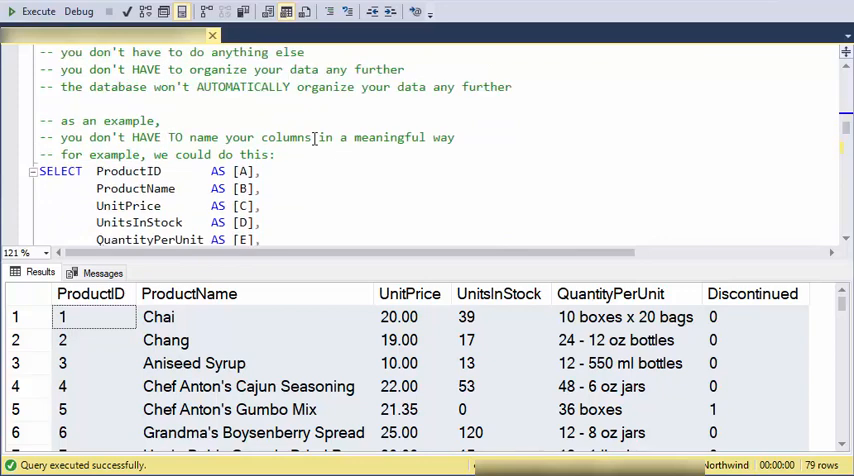
{"action": "scroll", "scroll_direction": "down", "scroll_amount": 3}
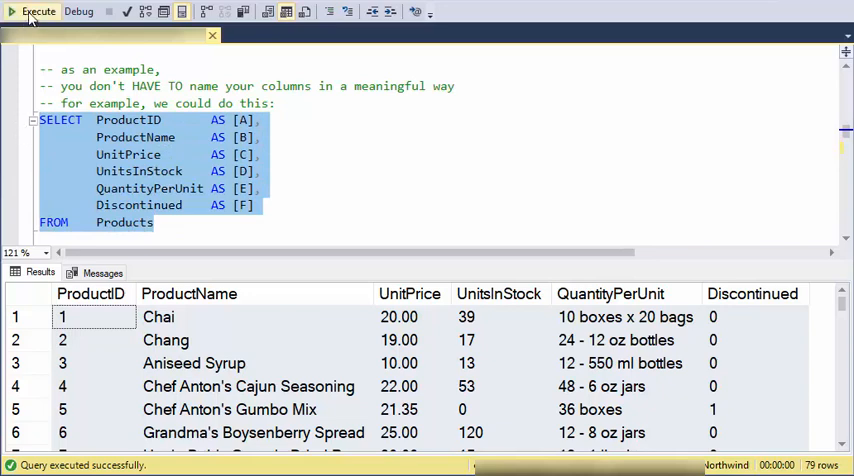
Execute the A–F aliased Products query and highlight column D in the results
{"action": "left_click", "coordinate": [38, 11]}
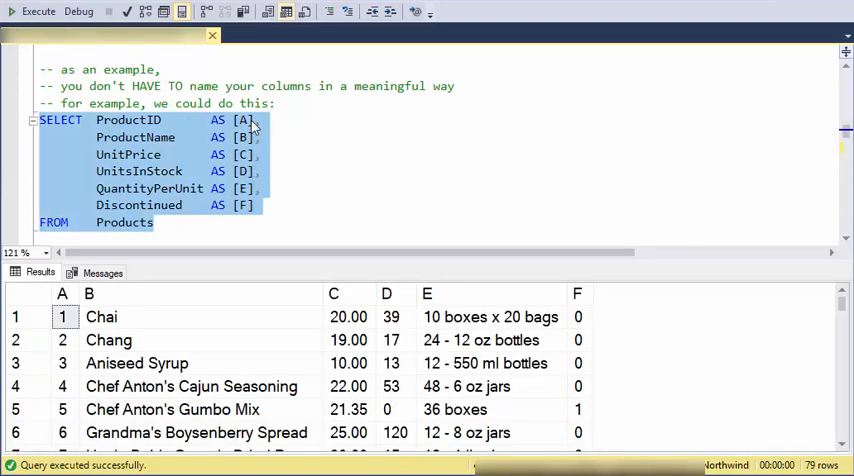
{"action": "mouse_move", "coordinate": [395, 301]}
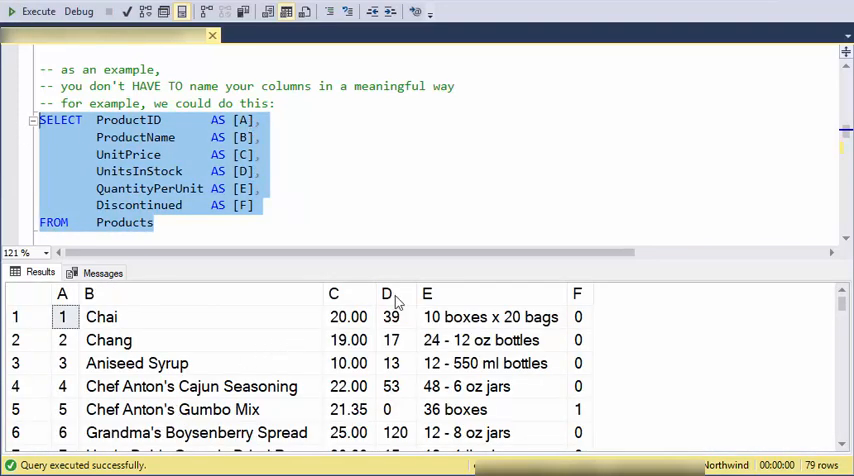
{"action": "left_click", "coordinate": [386, 293]}
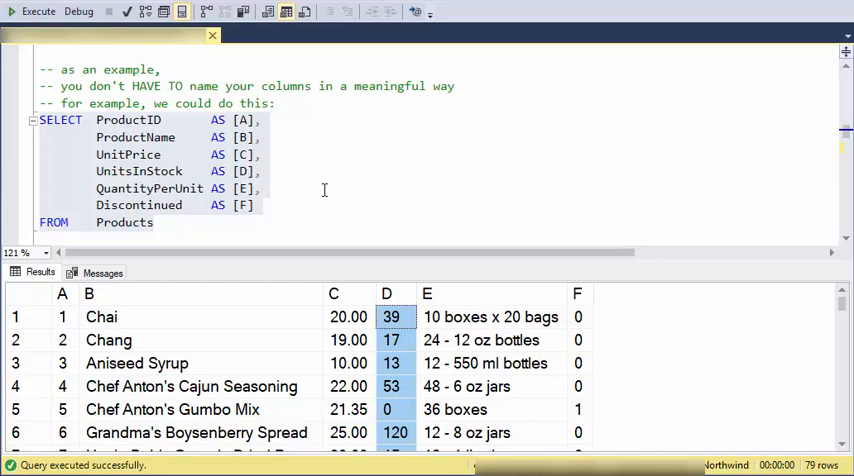
{"action": "mouse_move", "coordinate": [337, 190]}
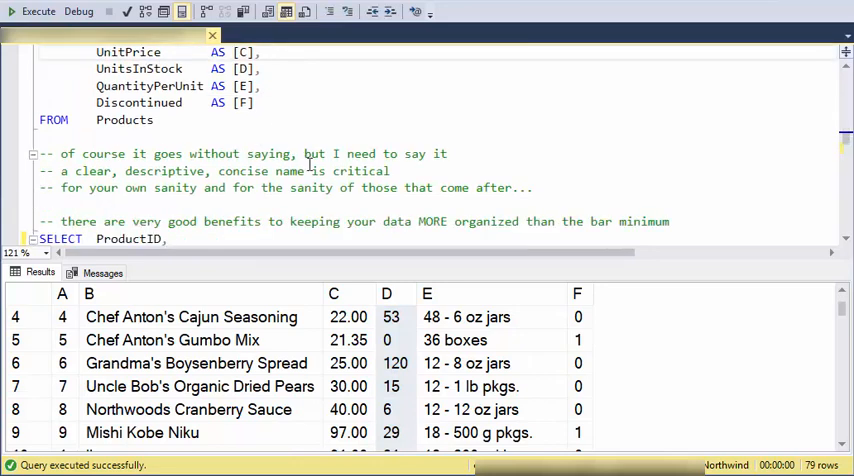
{"action": "mouse_move", "coordinate": [375, 200]}
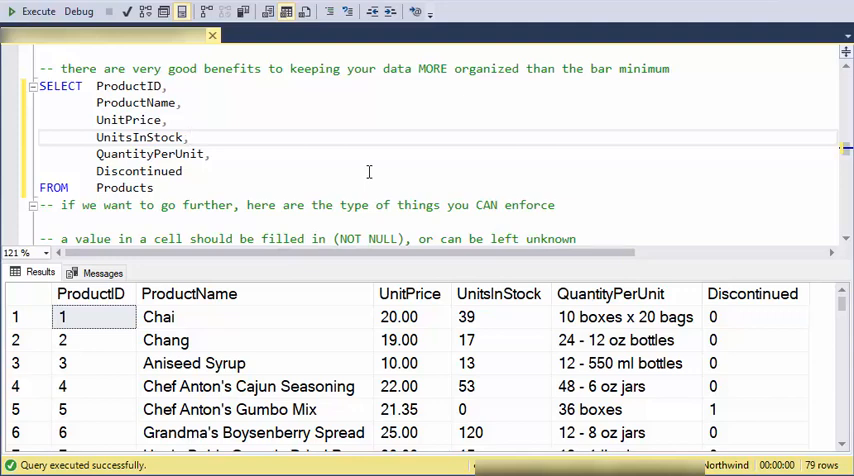
{"action": "left_click", "coordinate": [189, 137]}
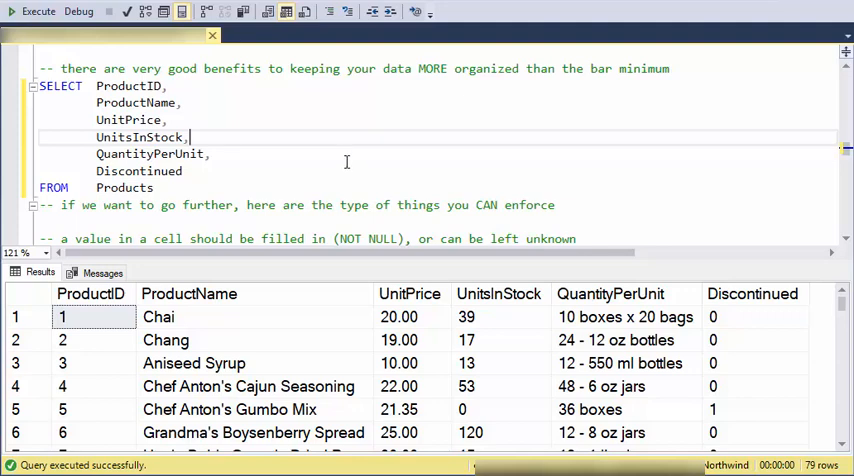
{"action": "scroll", "scroll_direction": "down", "scroll_amount": 3}
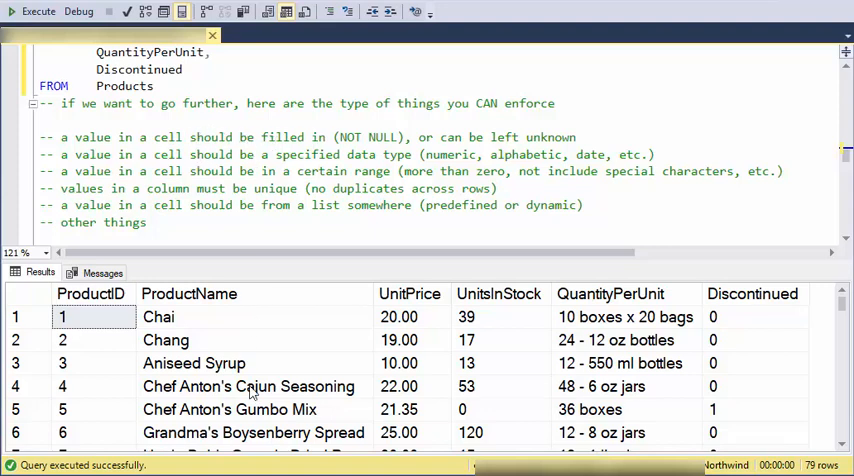
{"action": "left_click", "coordinate": [248, 386]}
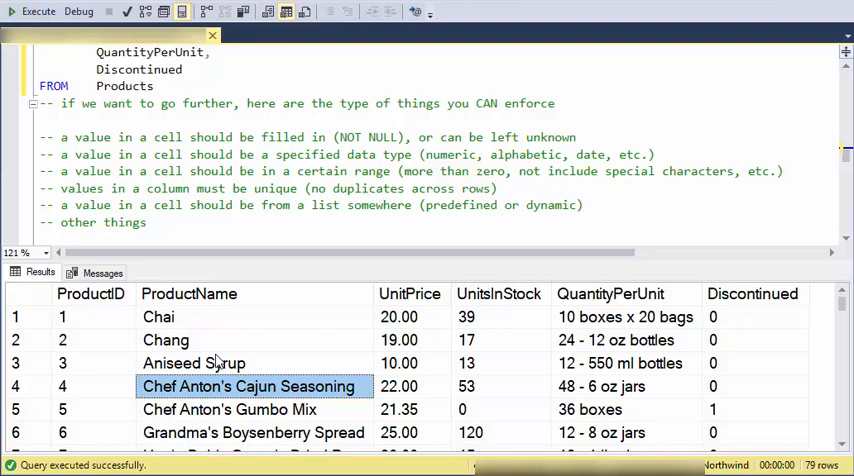
{"action": "mouse_move", "coordinate": [246, 388]}
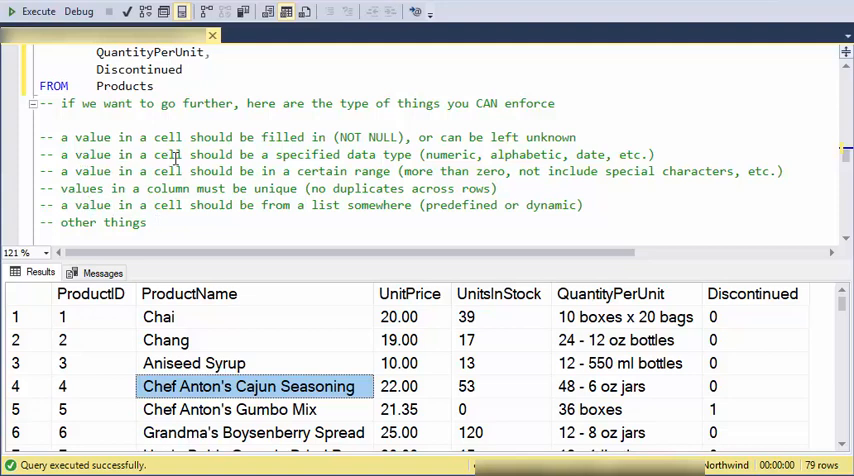
{"action": "mouse_move", "coordinate": [447, 168]}
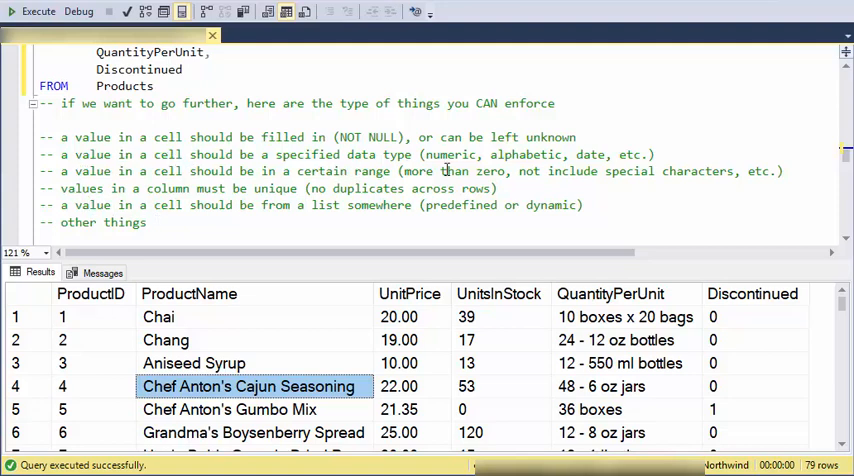
{"action": "left_click", "coordinate": [409, 293]}
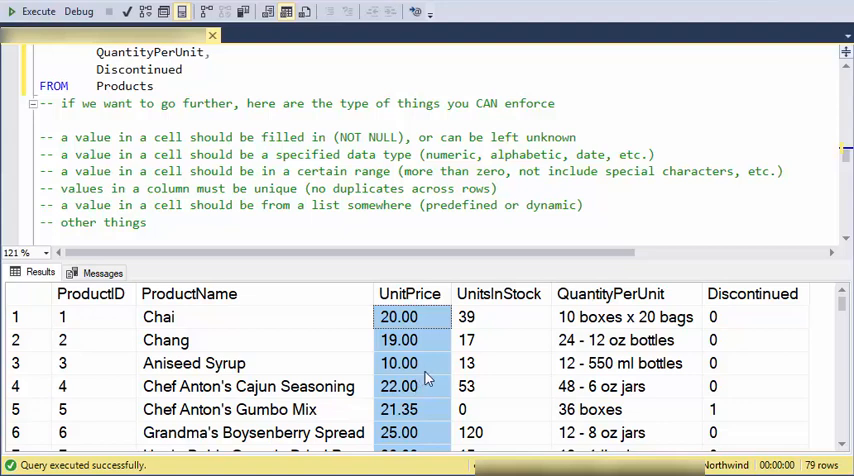
{"action": "mouse_move", "coordinate": [422, 377]}
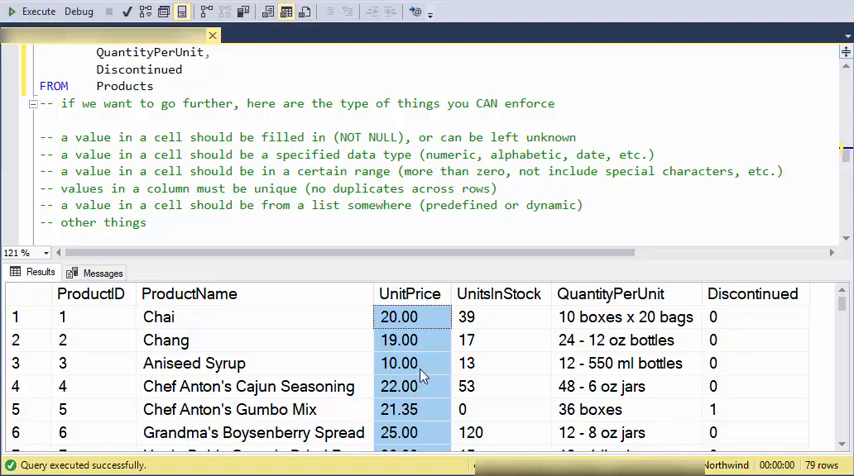
{"action": "mouse_move", "coordinate": [753, 341]}
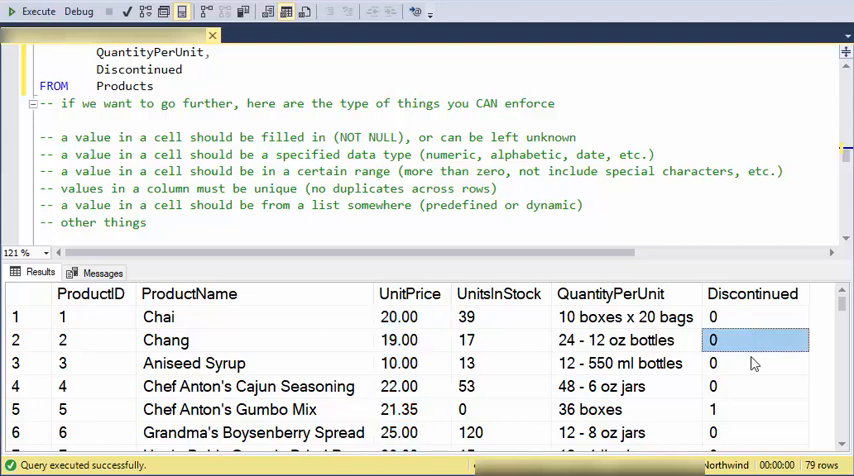
{"action": "mouse_move", "coordinate": [742, 322]}
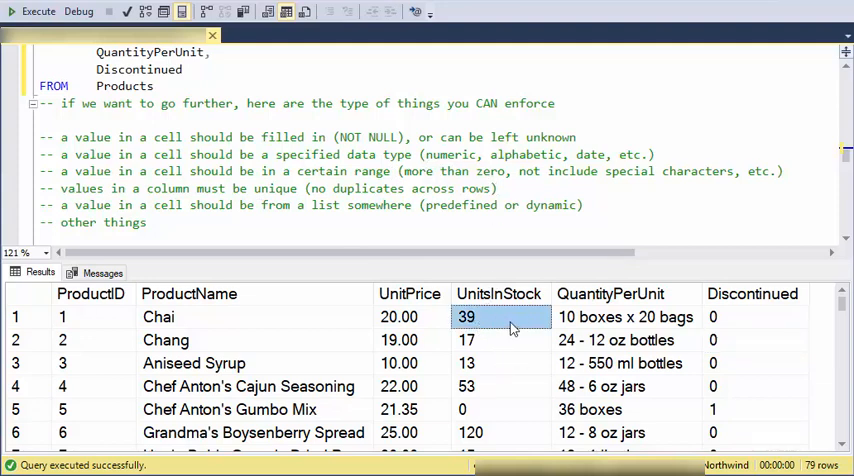
{"action": "mouse_move", "coordinate": [185, 347]}
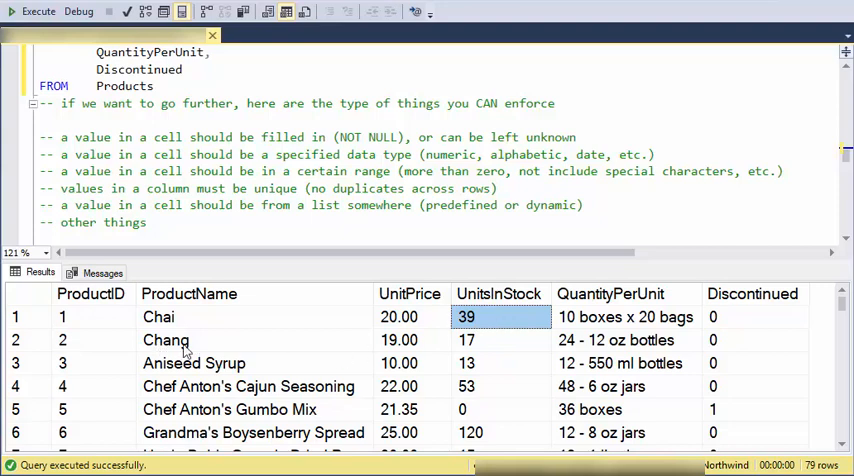
{"action": "left_click", "coordinate": [166, 340]}
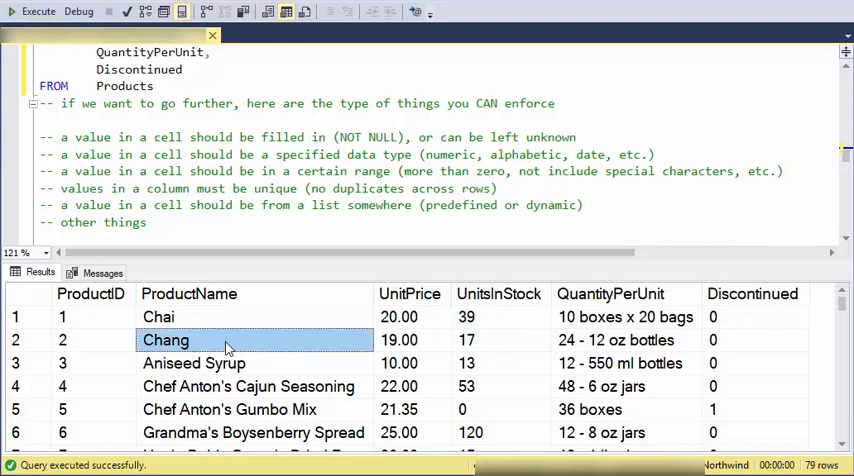
{"action": "mouse_move", "coordinate": [213, 340]}
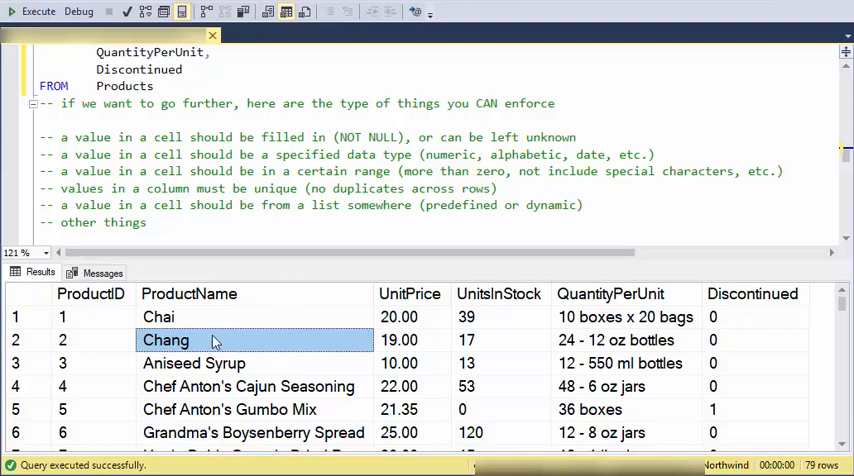
{"action": "mouse_move", "coordinate": [256, 368]}
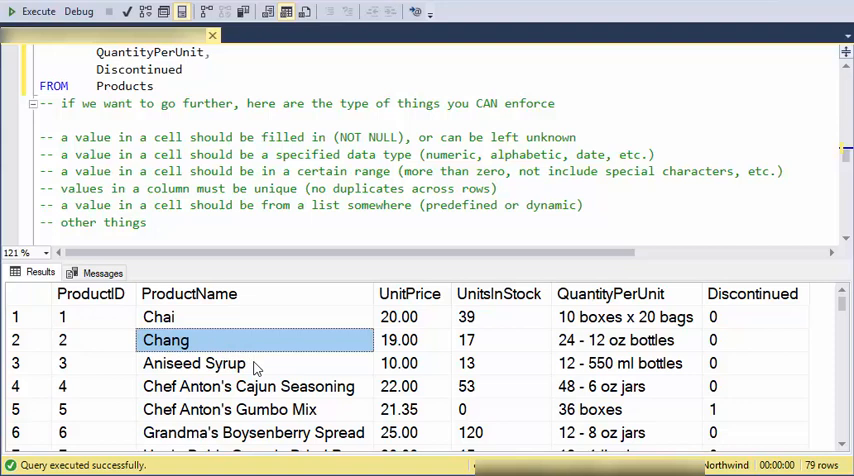
{"action": "left_click", "coordinate": [94, 317]}
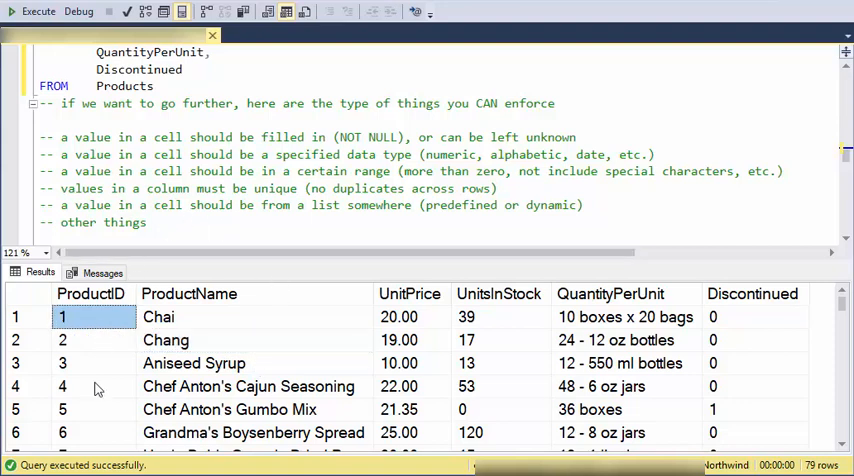
{"action": "mouse_move", "coordinate": [98, 388]}
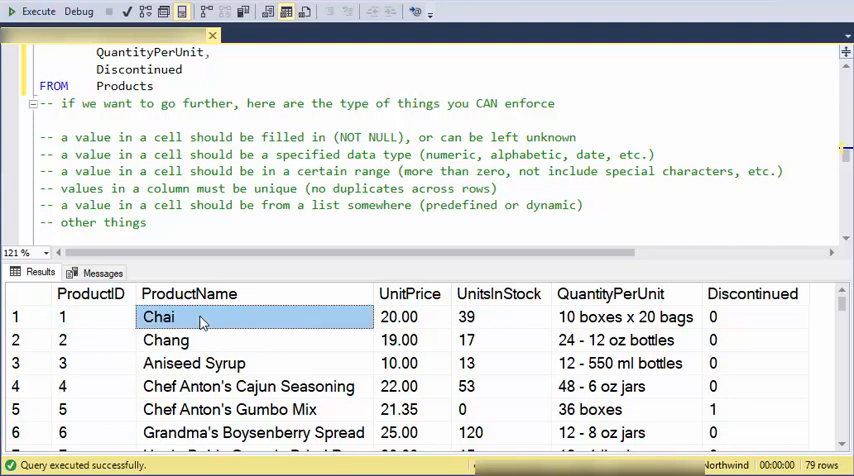
{"action": "mouse_move", "coordinate": [108, 190]}
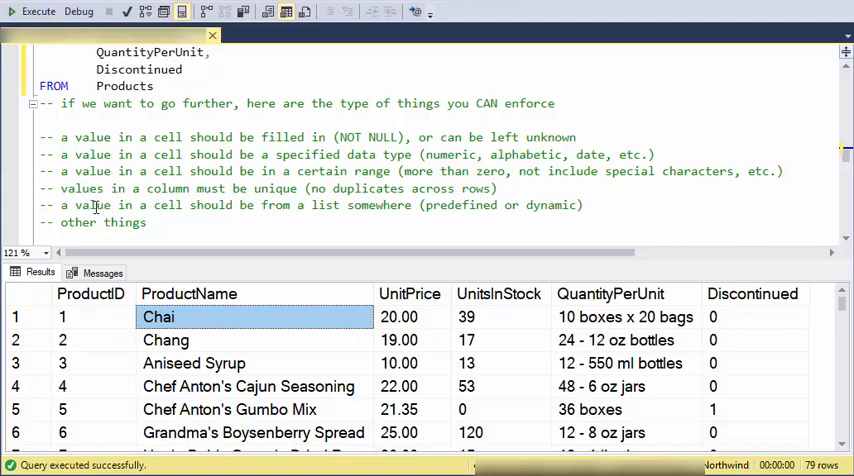
{"action": "mouse_move", "coordinate": [343, 205]}
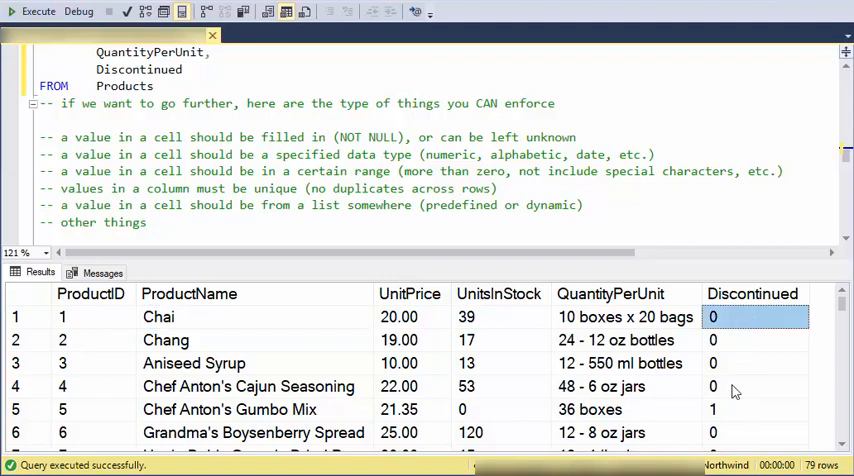
{"action": "scroll", "scroll_direction": "down", "scroll_amount": 3}
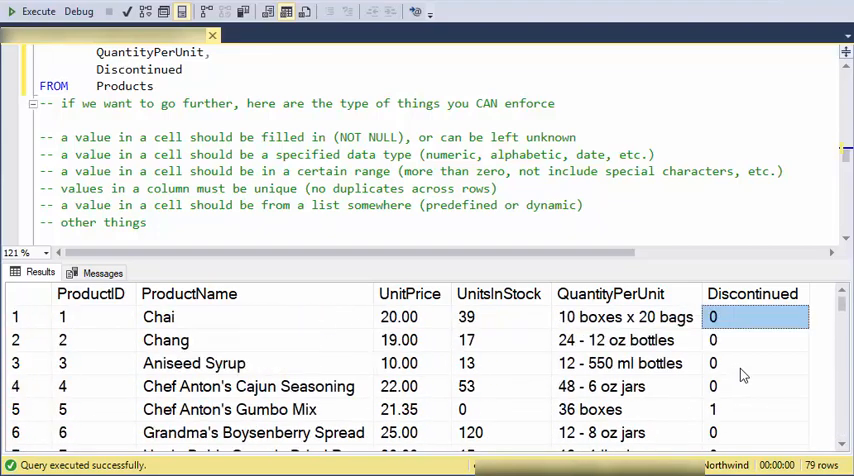
{"action": "mouse_move", "coordinate": [738, 357]}
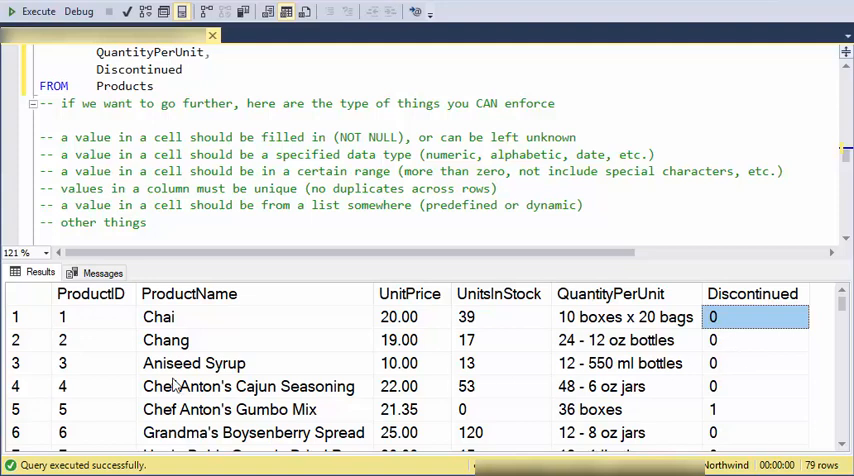
{"action": "left_click", "coordinate": [466, 316]}
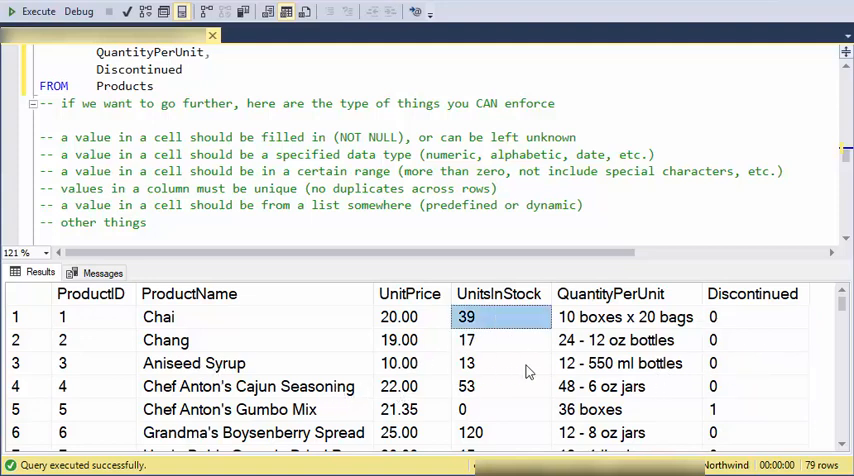
{"action": "left_click", "coordinate": [625, 317]}
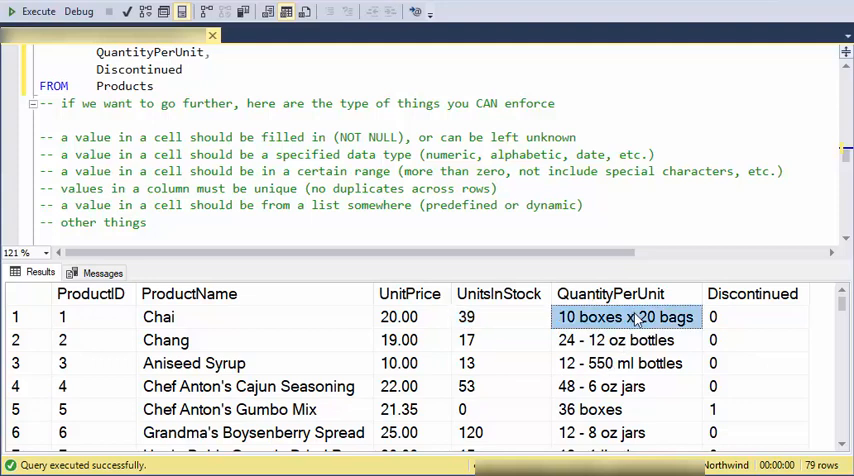
{"action": "mouse_move", "coordinate": [635, 318]}
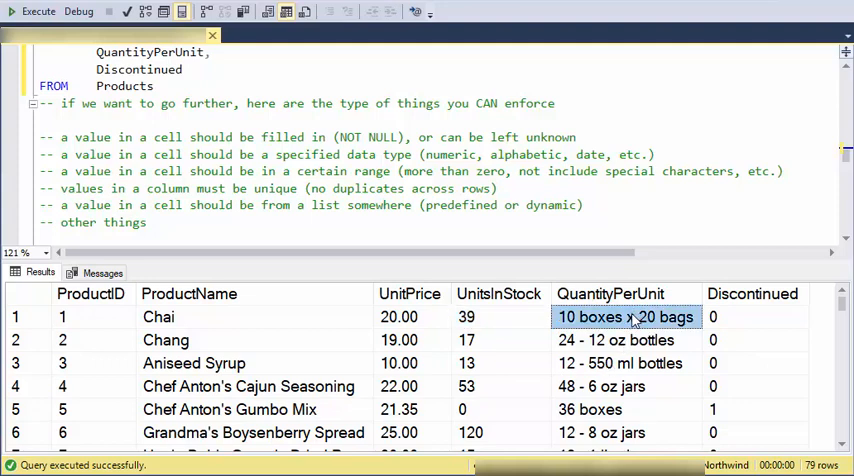
{"action": "mouse_move", "coordinate": [605, 327]}
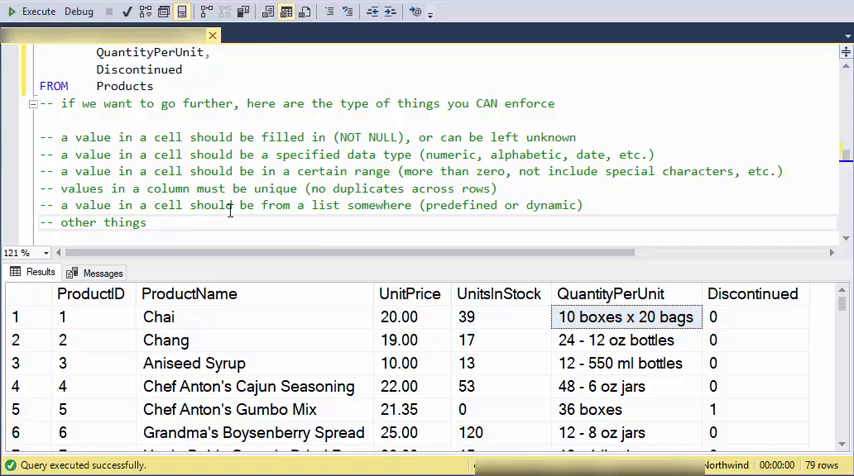
{"action": "left_click_drag", "start_coordinate": [61, 137], "coordinate": [583, 205]}
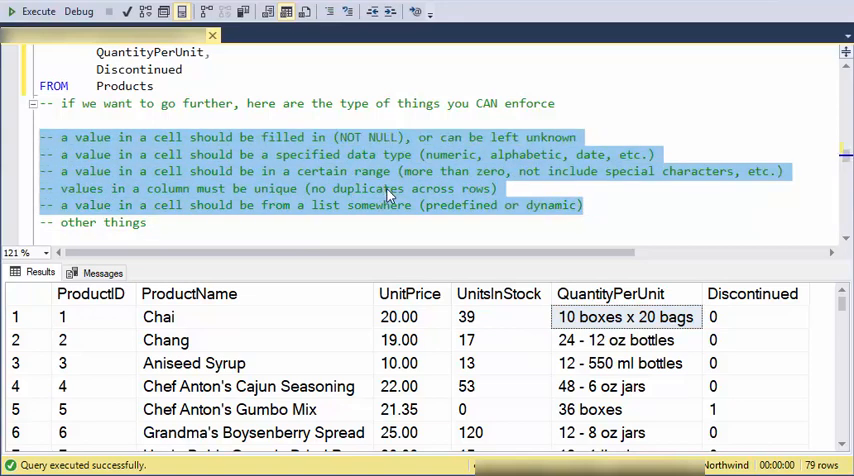
{"action": "mouse_move", "coordinate": [203, 204]}
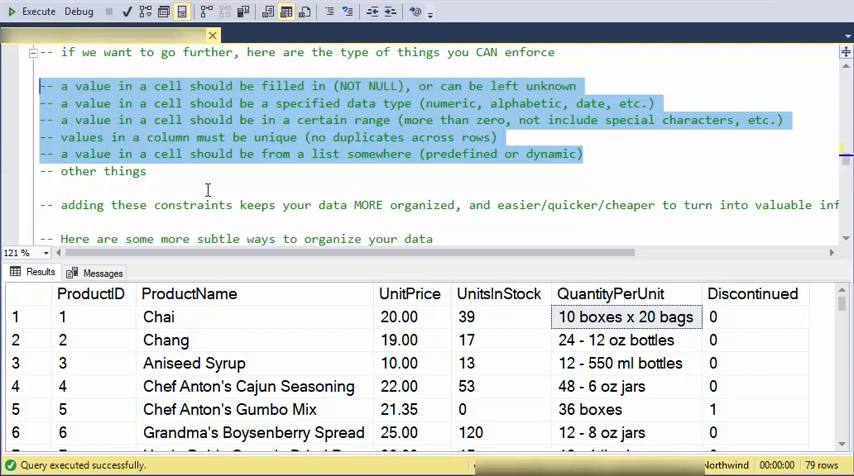
{"action": "mouse_move", "coordinate": [397, 217]}
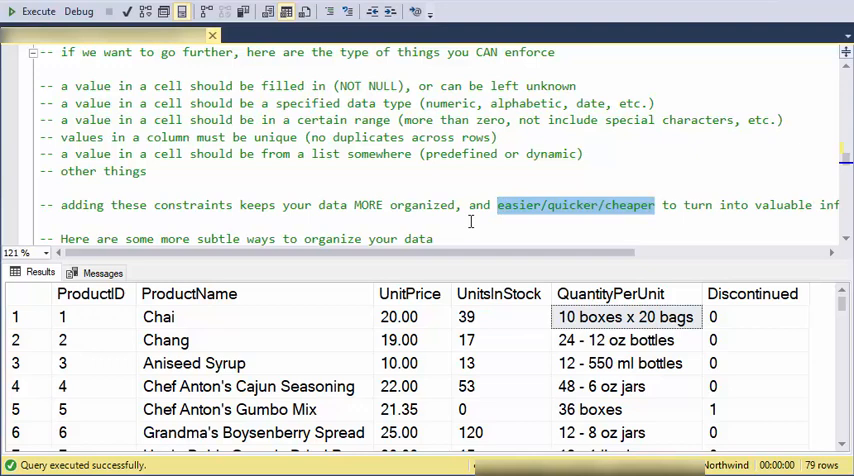
{"action": "mouse_move", "coordinate": [535, 211]}
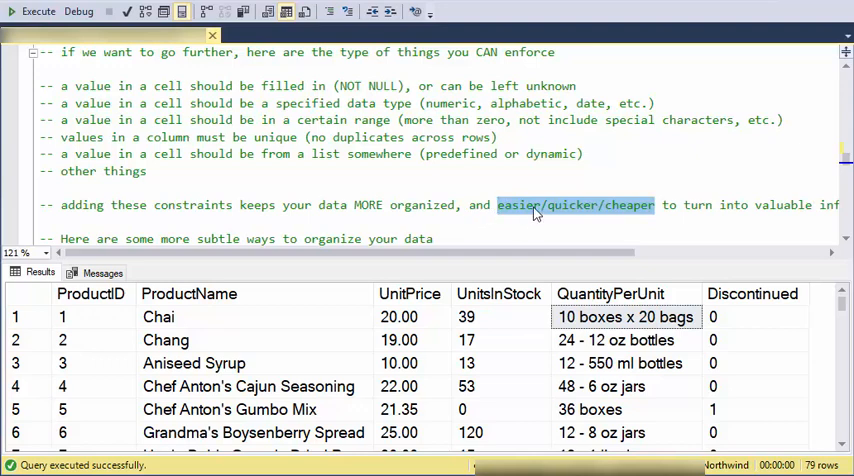
{"action": "double_click", "coordinate": [572, 205]}
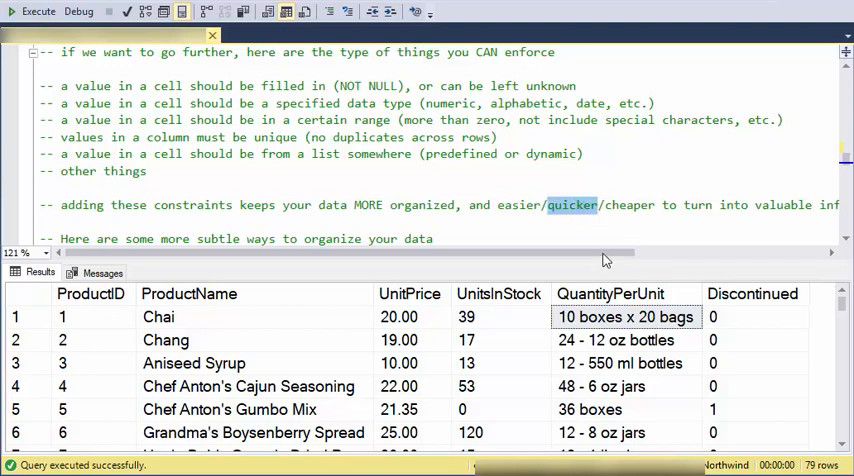
{"action": "double_click", "coordinate": [630, 205]}
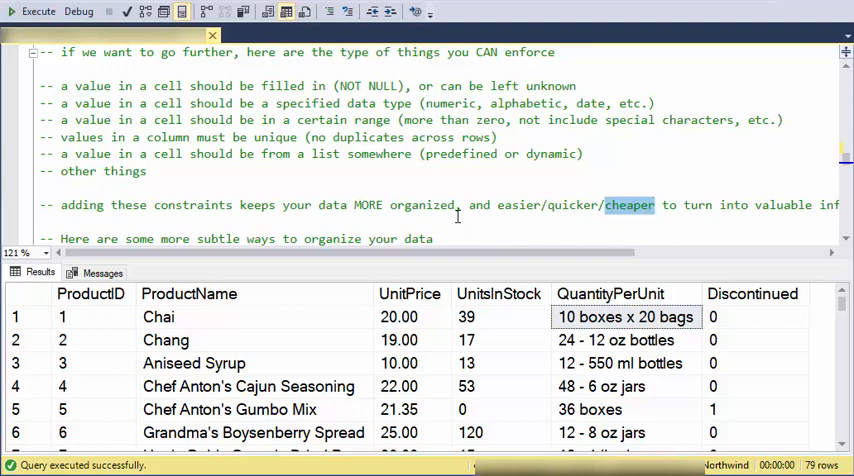
{"action": "mouse_move", "coordinate": [534, 207]}
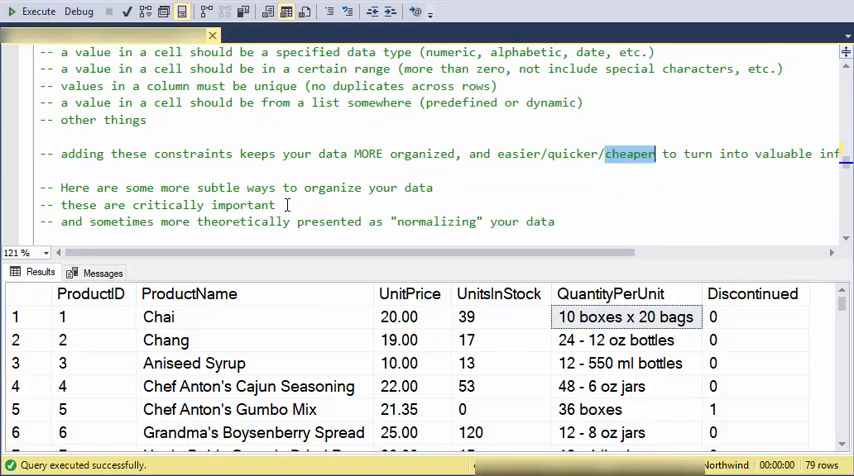
{"action": "mouse_move", "coordinate": [440, 211]}
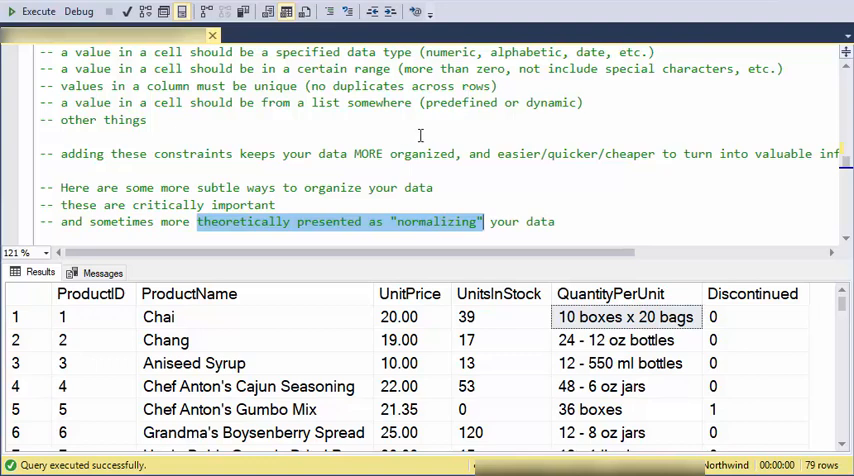
{"action": "scroll", "scroll_direction": "down", "scroll_amount": 3}
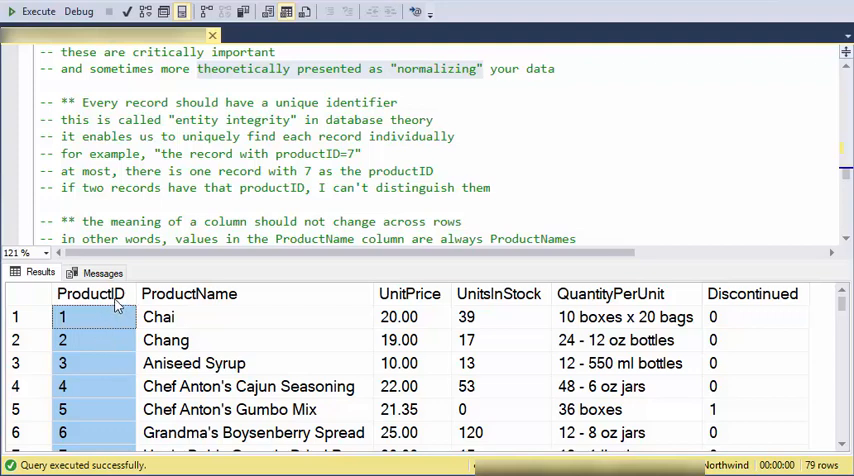
{"action": "mouse_move", "coordinate": [117, 325]}
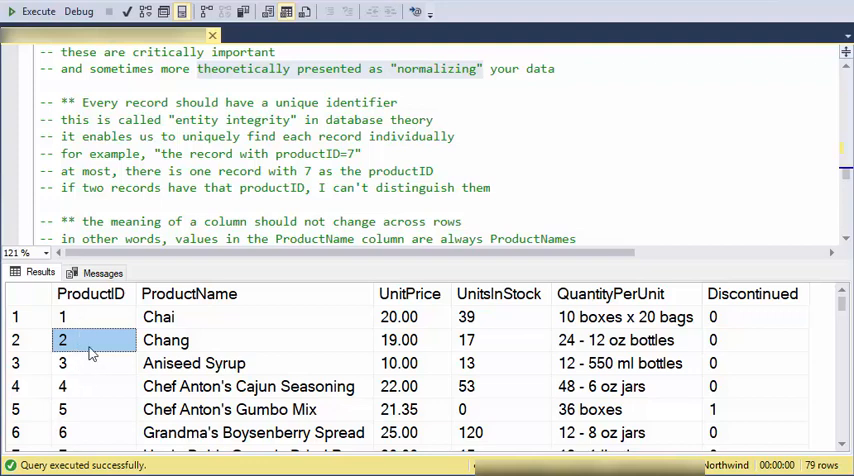
{"action": "mouse_move", "coordinate": [100, 374]}
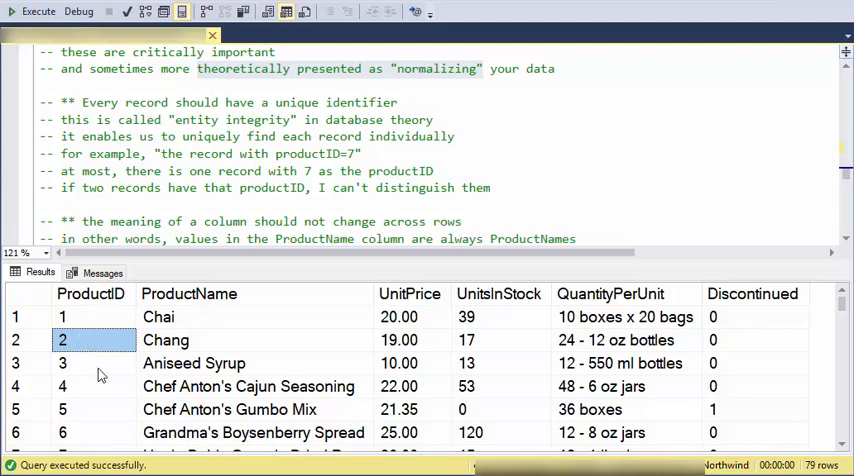
{"action": "left_click", "coordinate": [399, 363]}
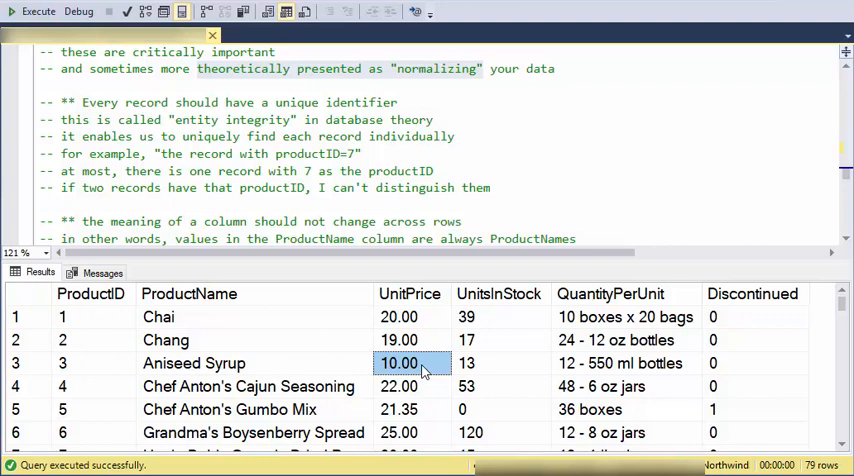
{"action": "mouse_move", "coordinate": [266, 368]}
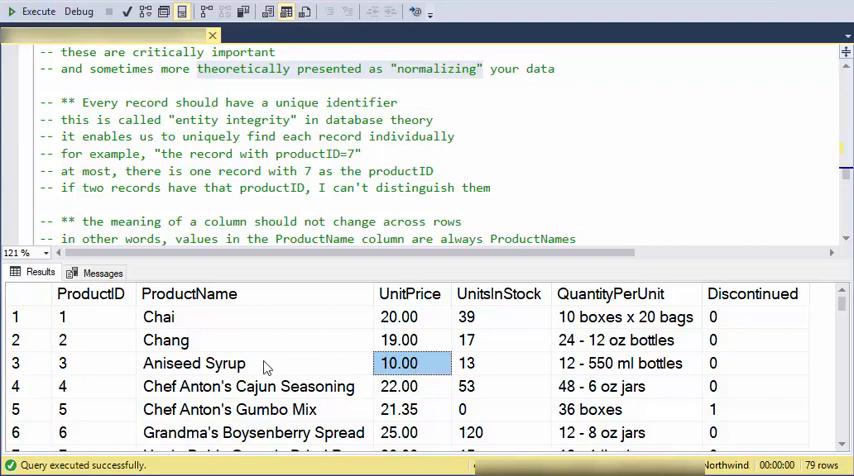
{"action": "left_click", "coordinate": [90, 363]}
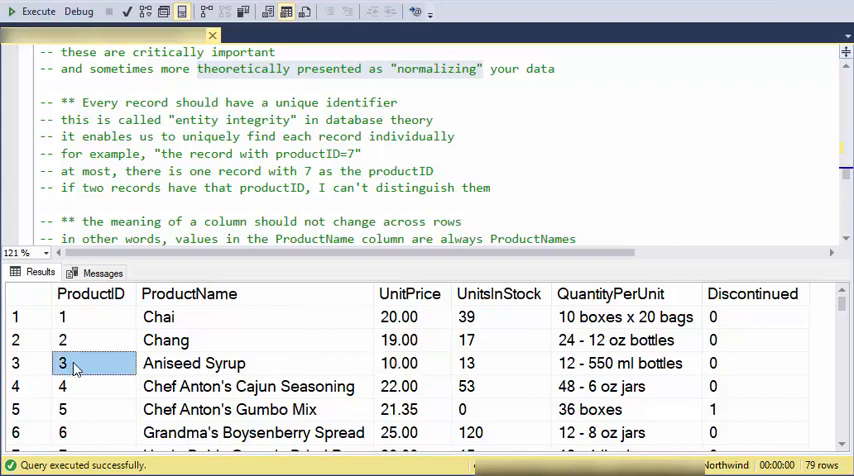
{"action": "left_click", "coordinate": [398, 363]}
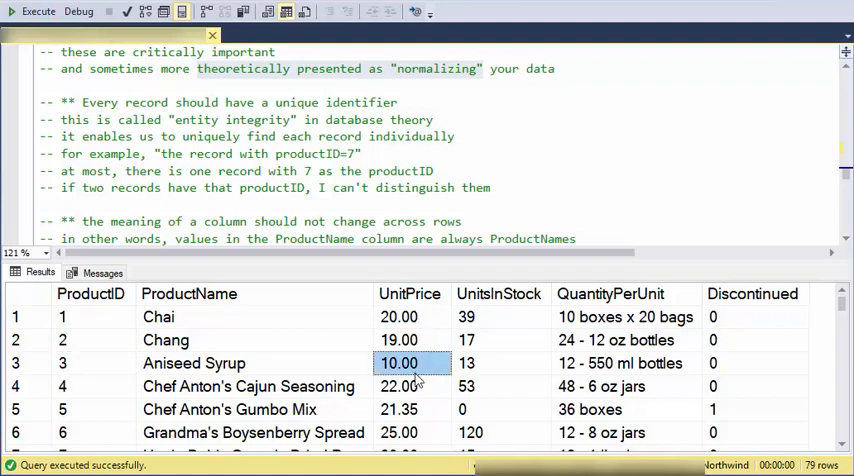
{"action": "mouse_move", "coordinate": [83, 375]}
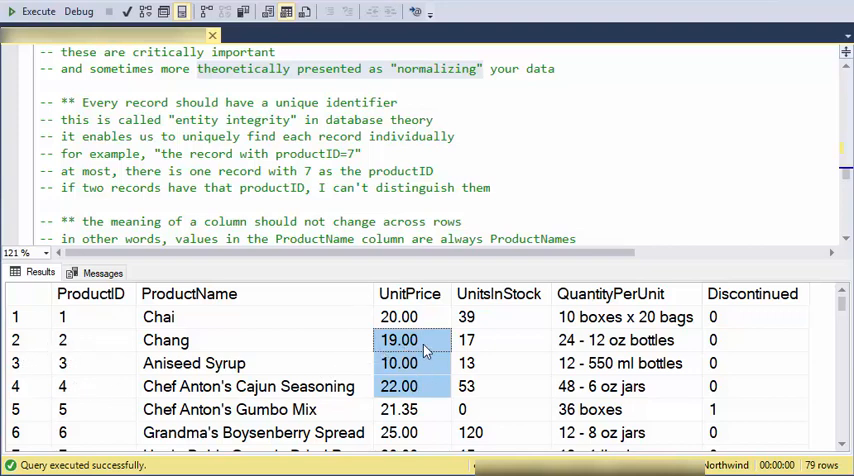
{"action": "mouse_move", "coordinate": [428, 378]}
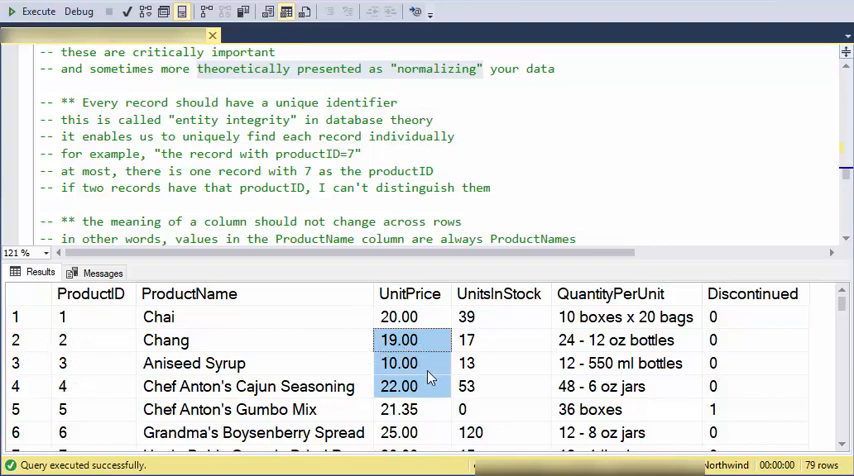
{"action": "left_click", "coordinate": [90, 363]}
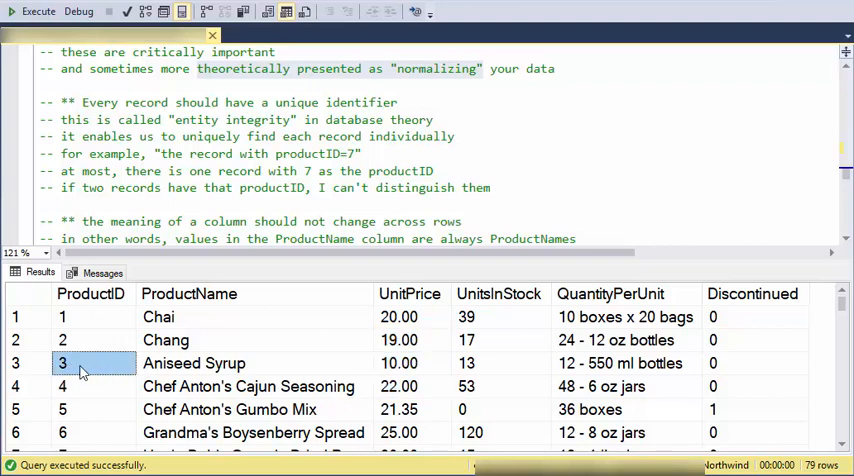
{"action": "mouse_move", "coordinate": [267, 371]}
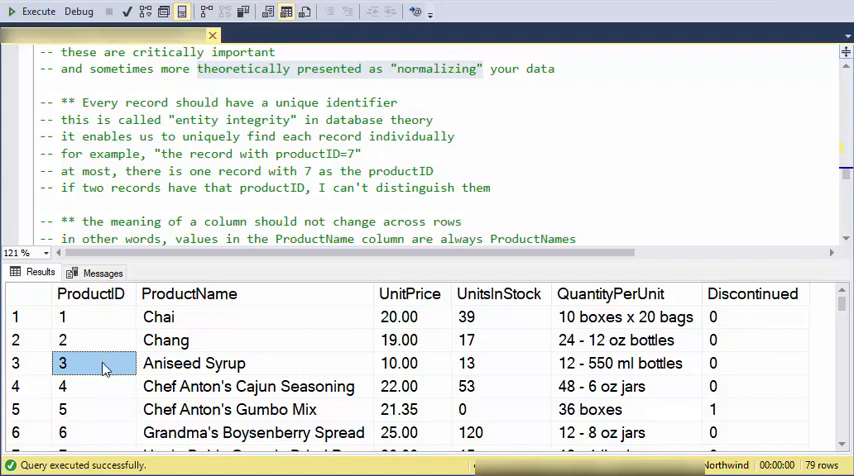
{"action": "mouse_move", "coordinate": [113, 392]}
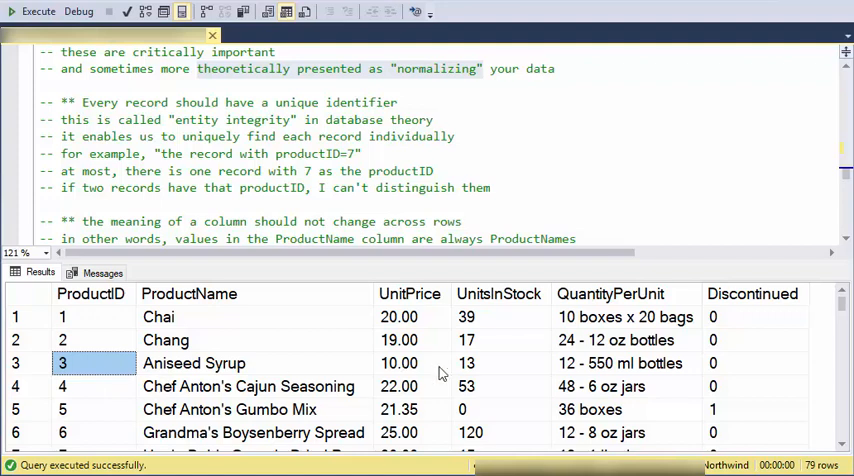
{"action": "left_click", "coordinate": [399, 363]}
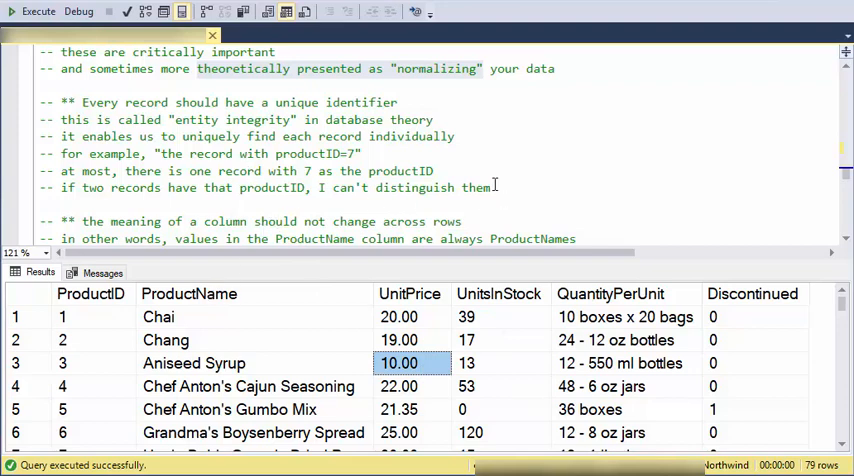
{"action": "scroll", "scroll_direction": "down", "scroll_amount": 3}
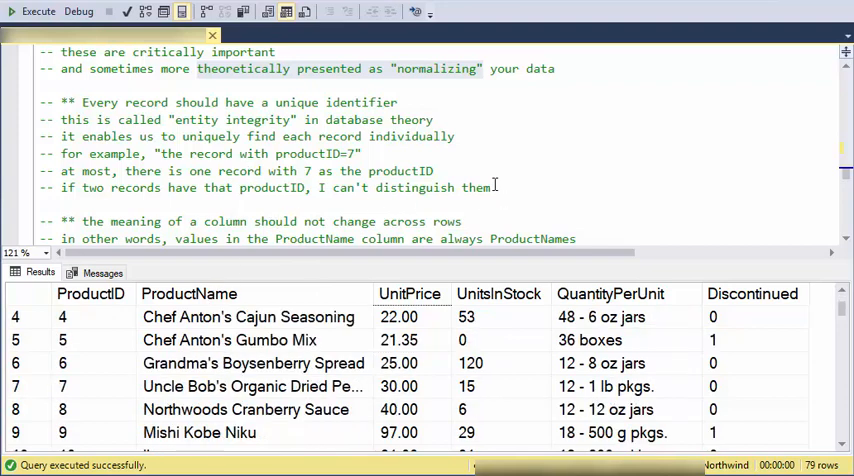
{"action": "scroll", "scroll_direction": "down", "scroll_amount": 3}
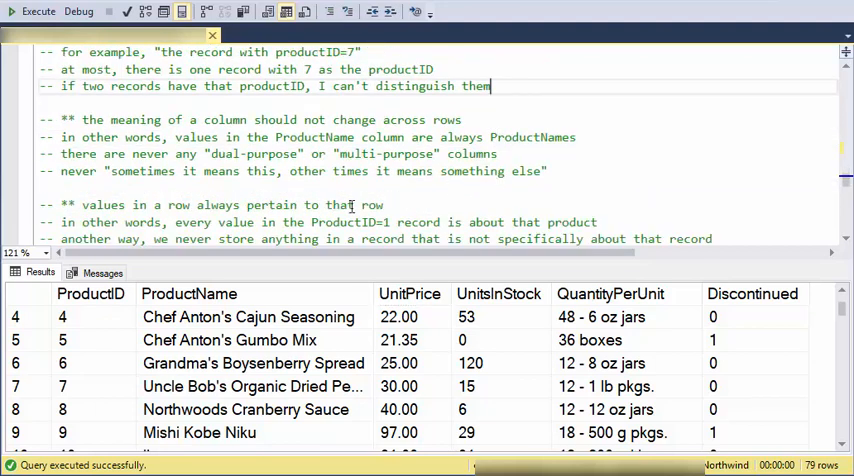
{"action": "left_click", "coordinate": [409, 293]}
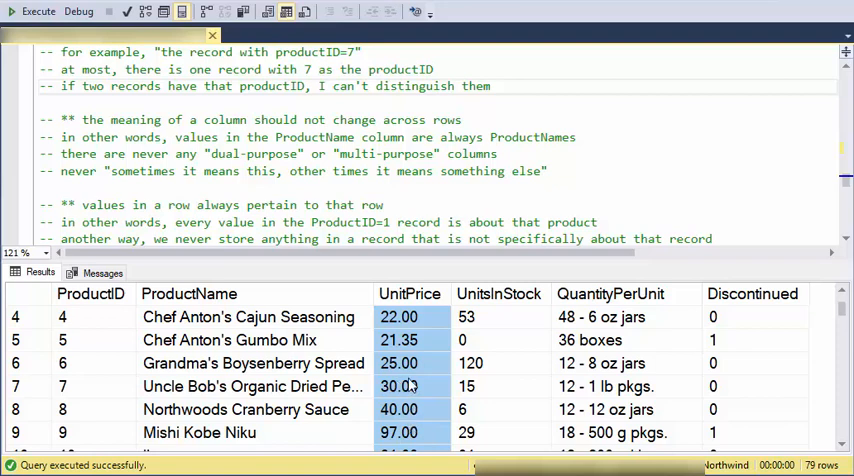
{"action": "mouse_move", "coordinate": [440, 430]}
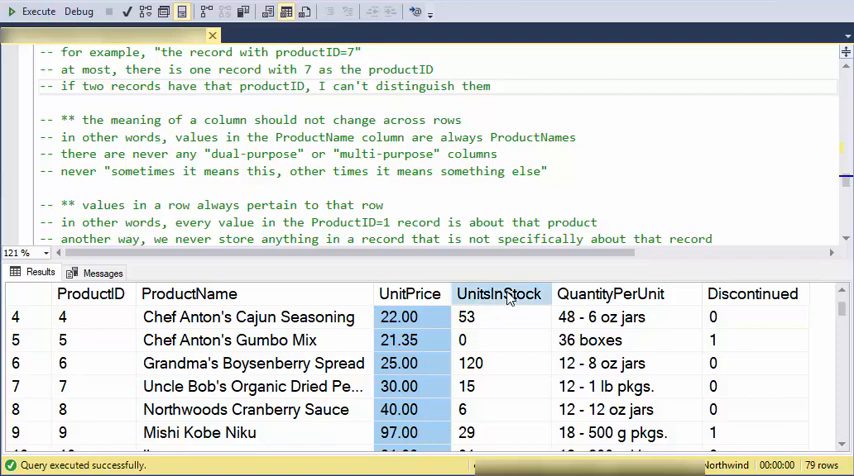
{"action": "left_click", "coordinate": [499, 293]}
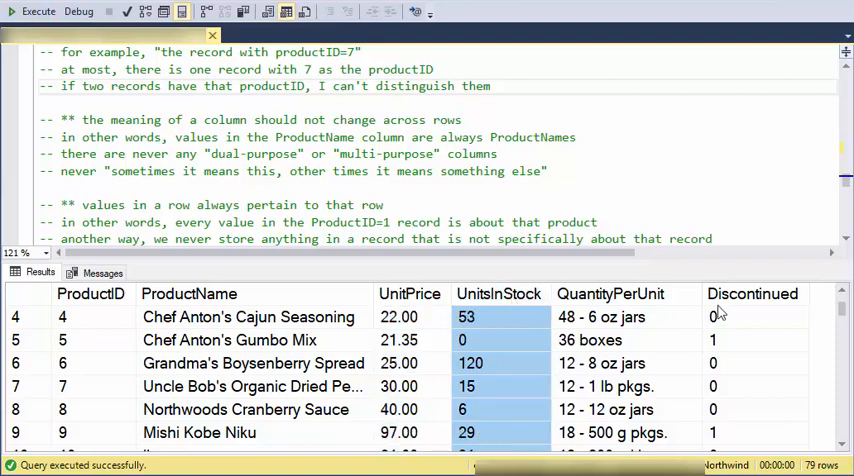
{"action": "mouse_move", "coordinate": [753, 293]}
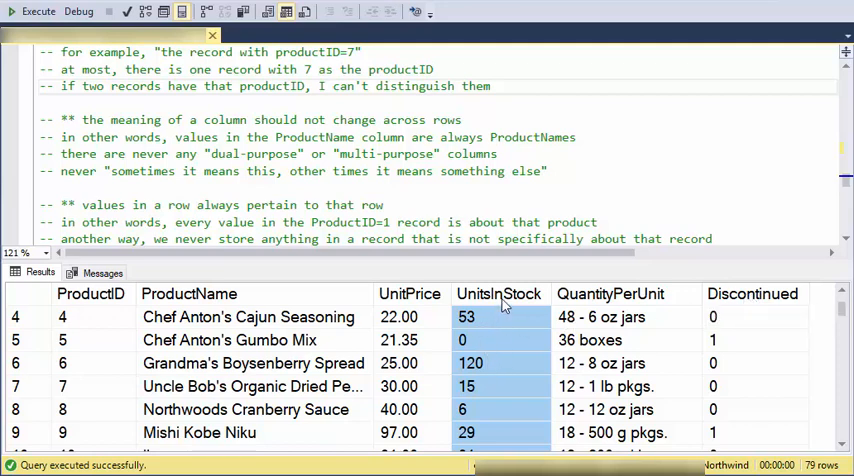
{"action": "mouse_move", "coordinate": [483, 413]}
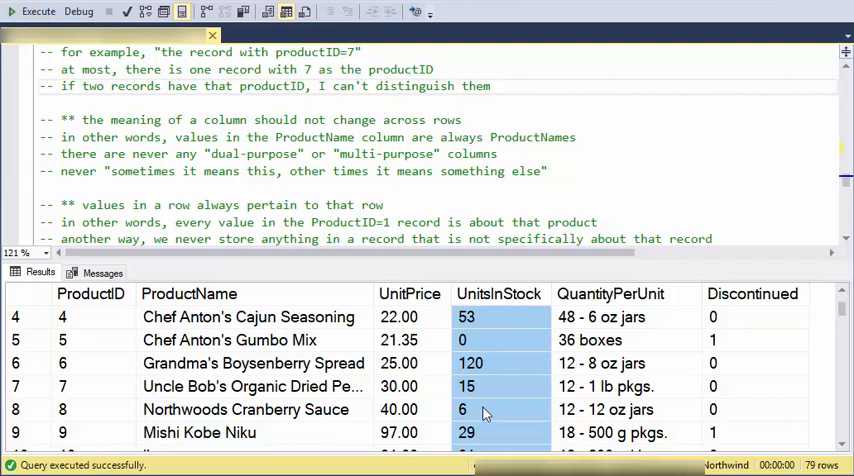
{"action": "mouse_move", "coordinate": [500, 391]}
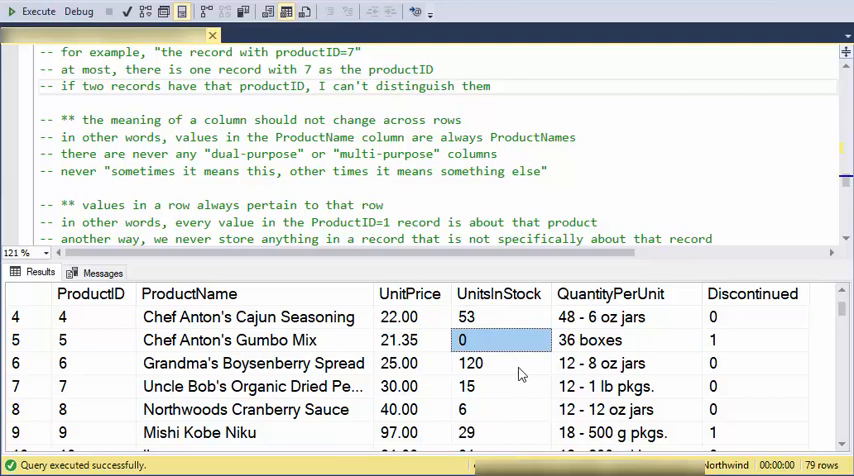
{"action": "mouse_move", "coordinate": [470, 325]}
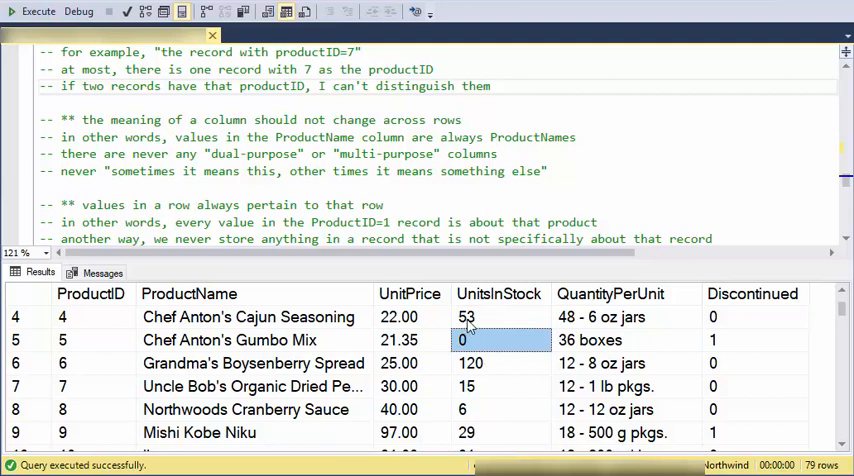
{"action": "mouse_move", "coordinate": [490, 322]}
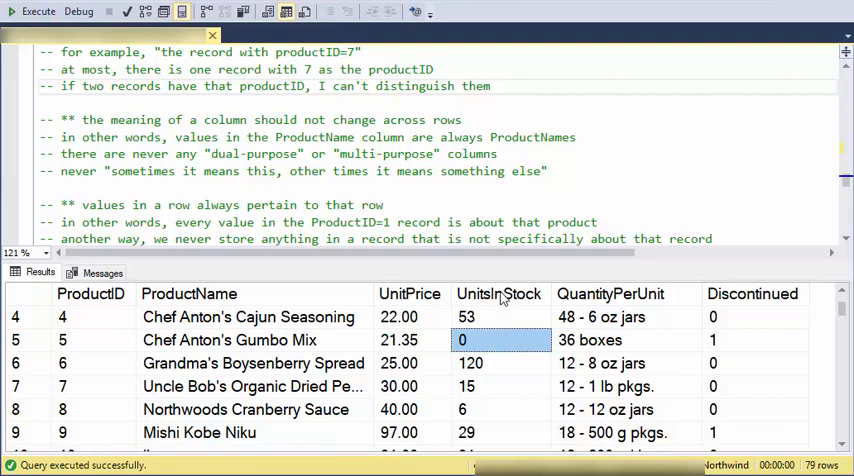
{"action": "left_click", "coordinate": [498, 293]}
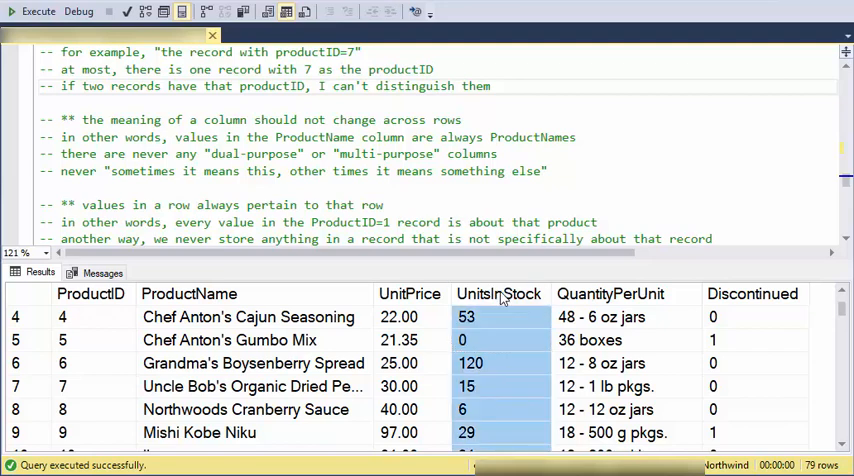
{"action": "mouse_move", "coordinate": [481, 335]}
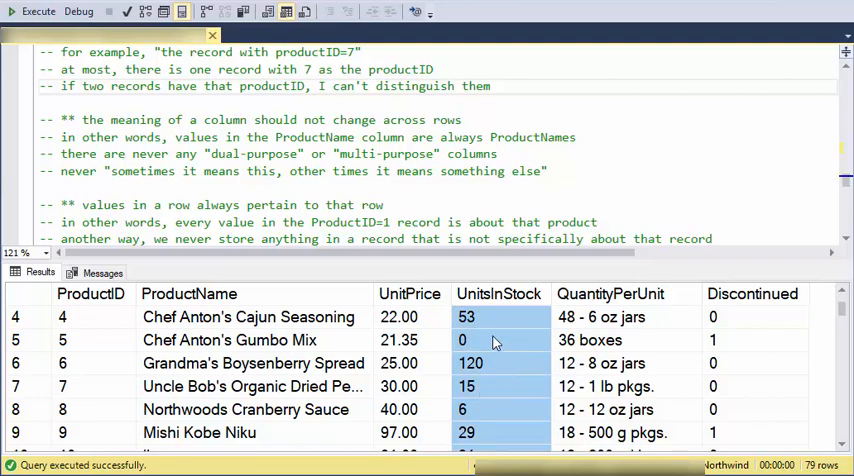
{"action": "mouse_move", "coordinate": [480, 338]}
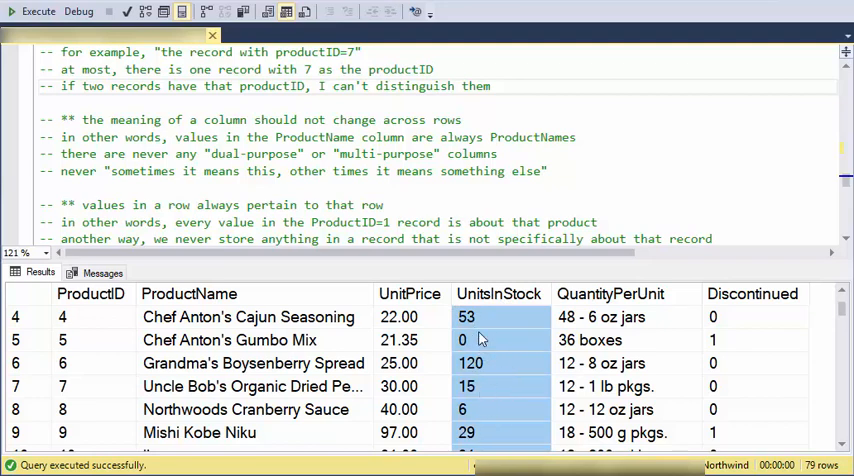
{"action": "left_click", "coordinate": [462, 340]}
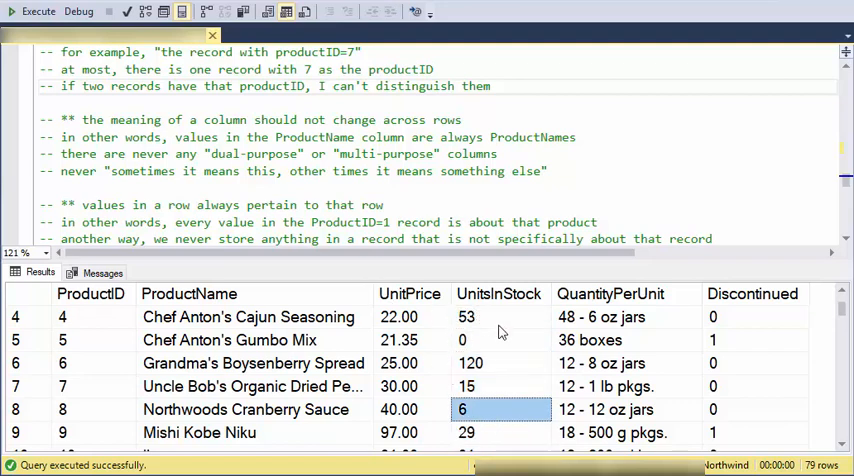
{"action": "scroll", "scroll_direction": "down", "scroll_amount": 3}
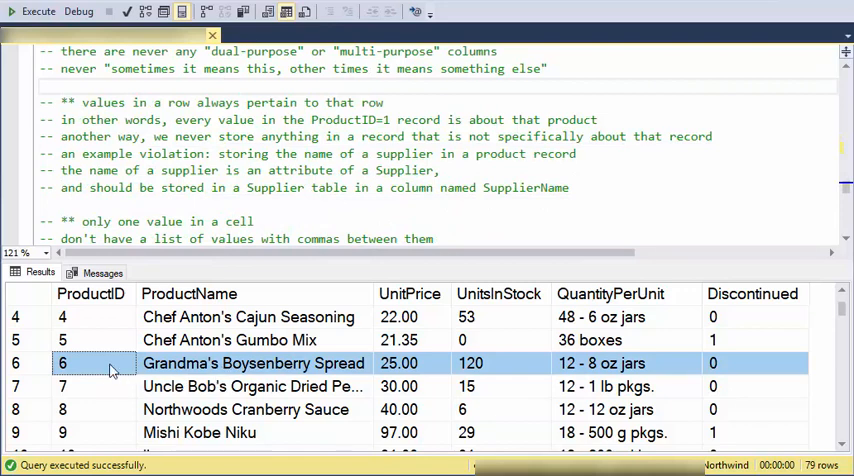
{"action": "mouse_move", "coordinate": [160, 363]}
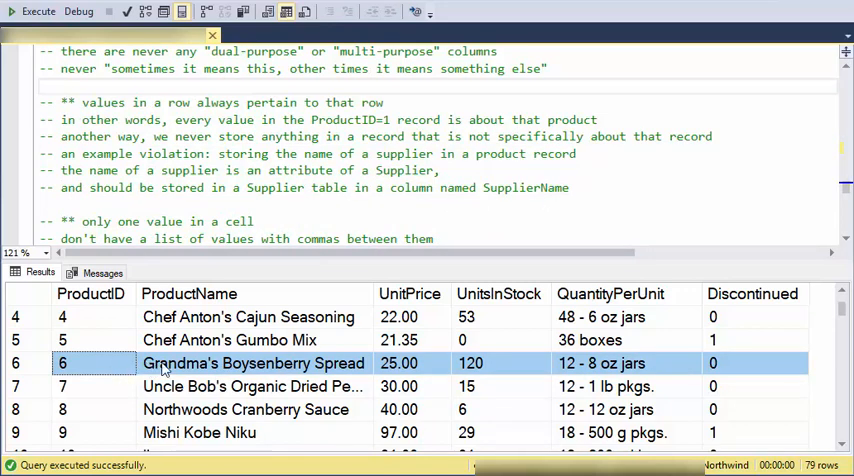
{"action": "left_click", "coordinate": [500, 363]}
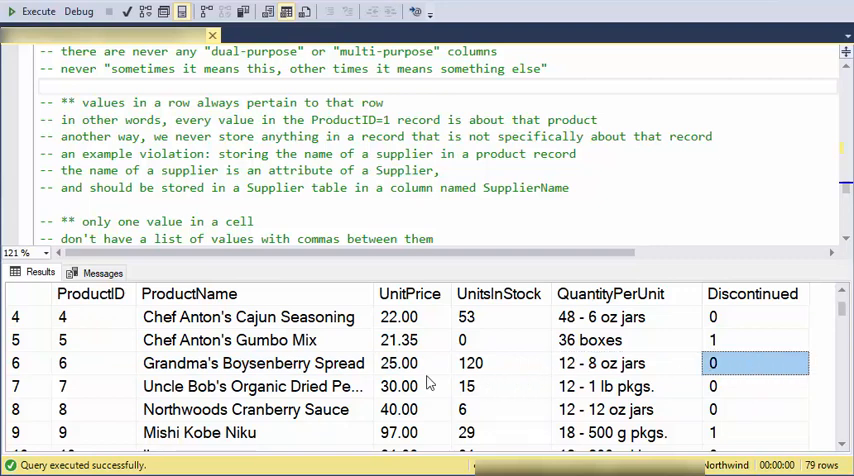
{"action": "left_click", "coordinate": [253, 363]}
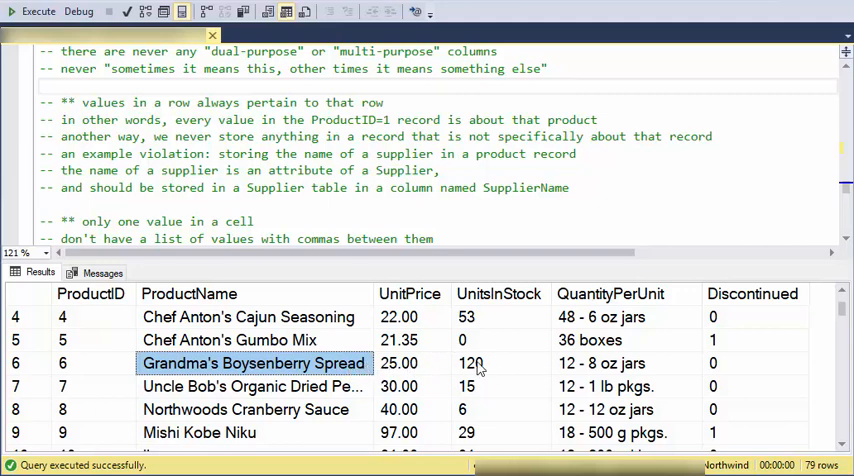
{"action": "mouse_move", "coordinate": [190, 368]}
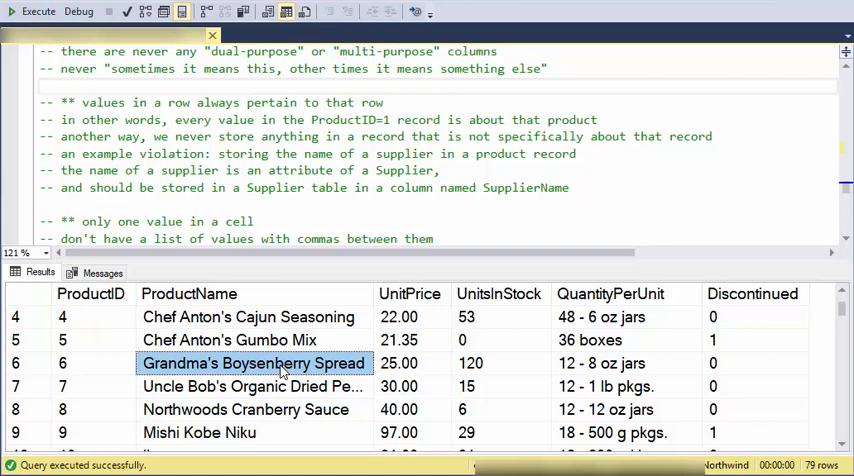
{"action": "mouse_move", "coordinate": [288, 369]}
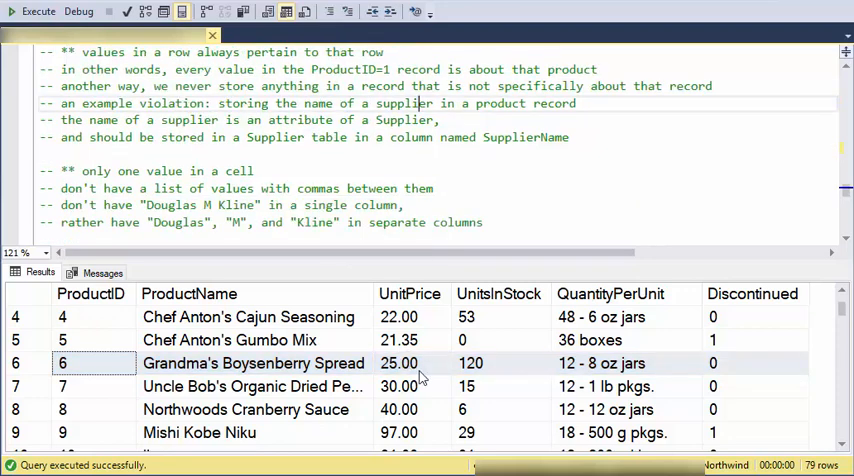
{"action": "left_click", "coordinate": [399, 363]}
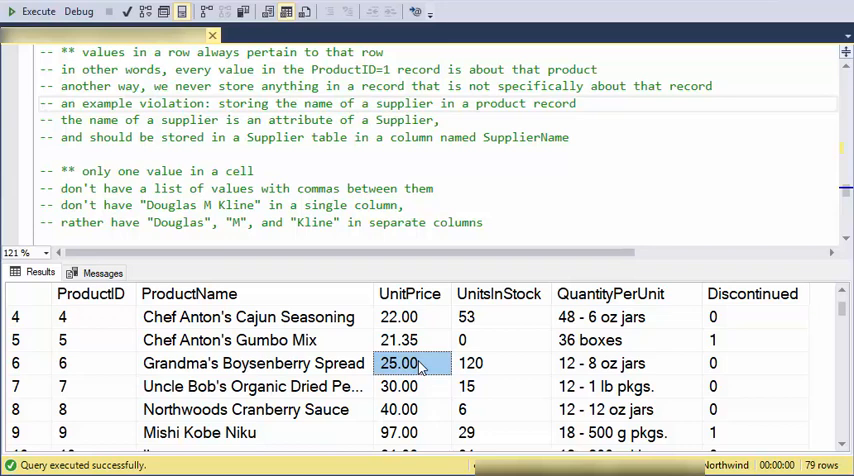
{"action": "mouse_move", "coordinate": [419, 366]}
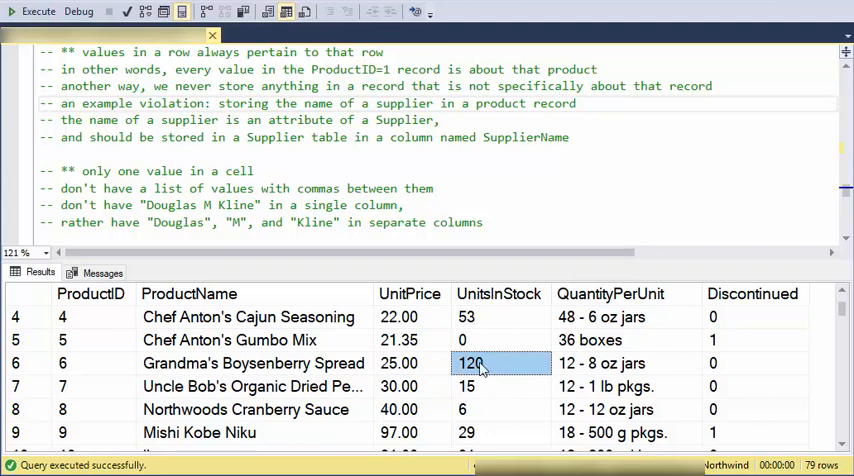
{"action": "mouse_move", "coordinate": [492, 366]}
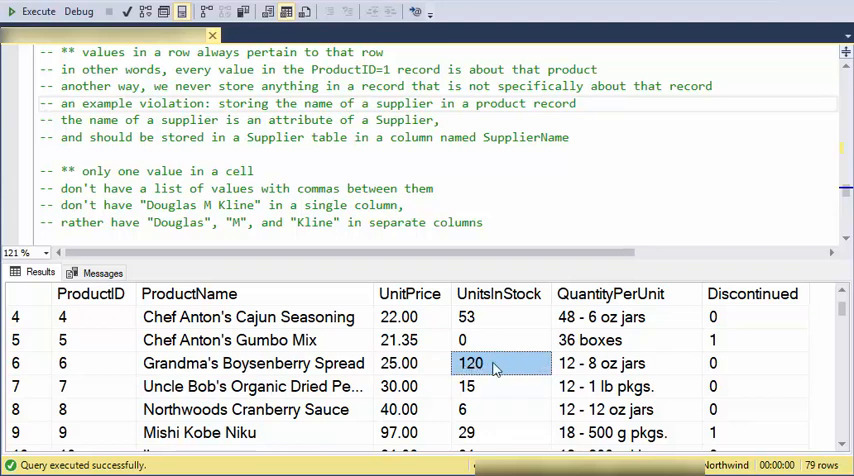
{"action": "mouse_move", "coordinate": [507, 370]}
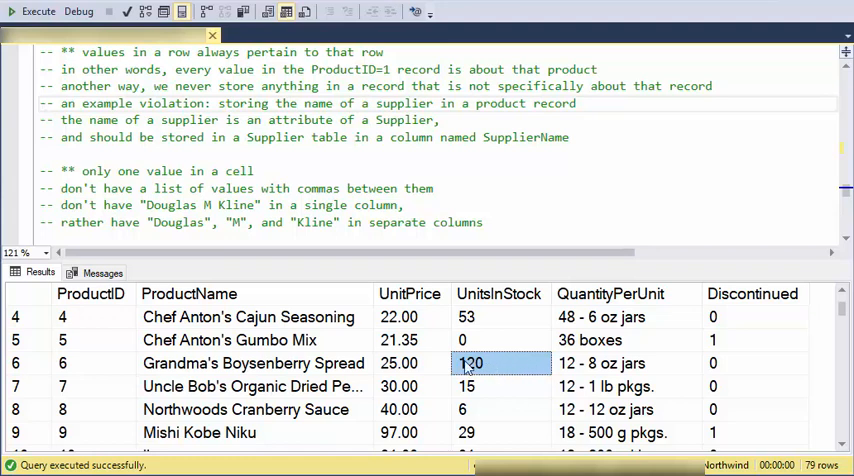
{"action": "left_click", "coordinate": [253, 363]}
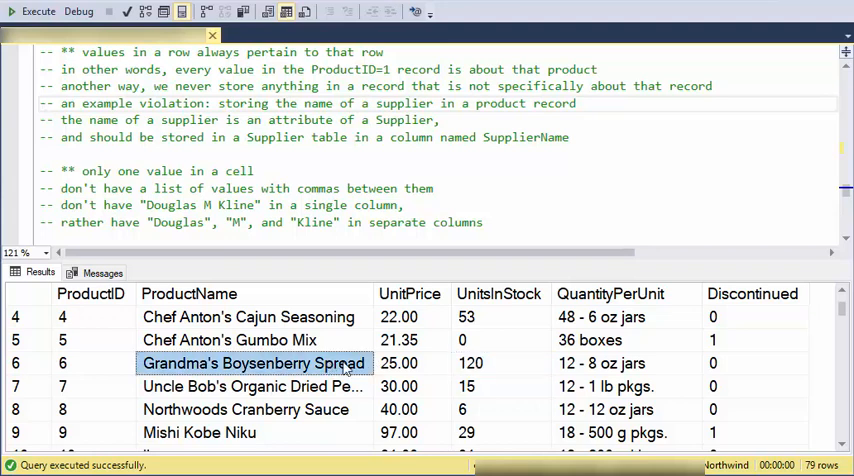
{"action": "mouse_move", "coordinate": [512, 372]}
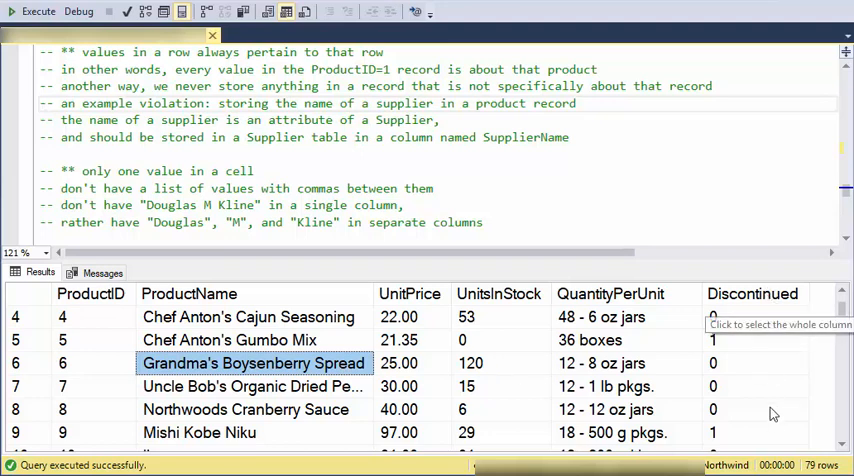
{"action": "mouse_move", "coordinate": [728, 393]}
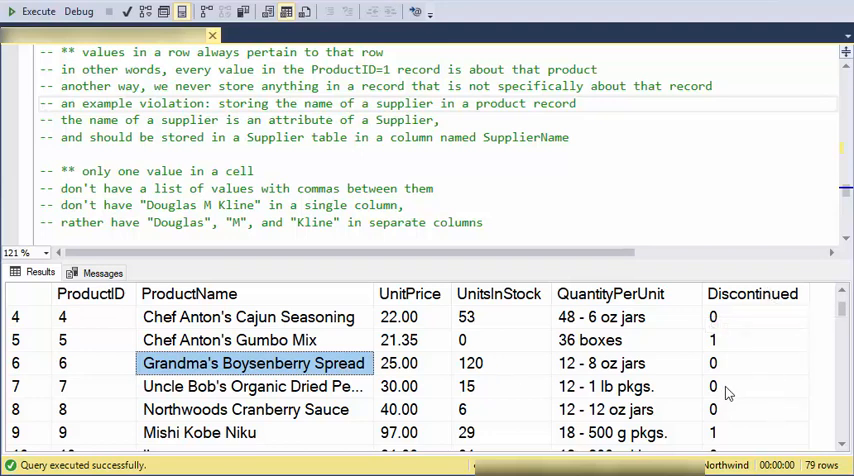
{"action": "mouse_move", "coordinate": [738, 393]}
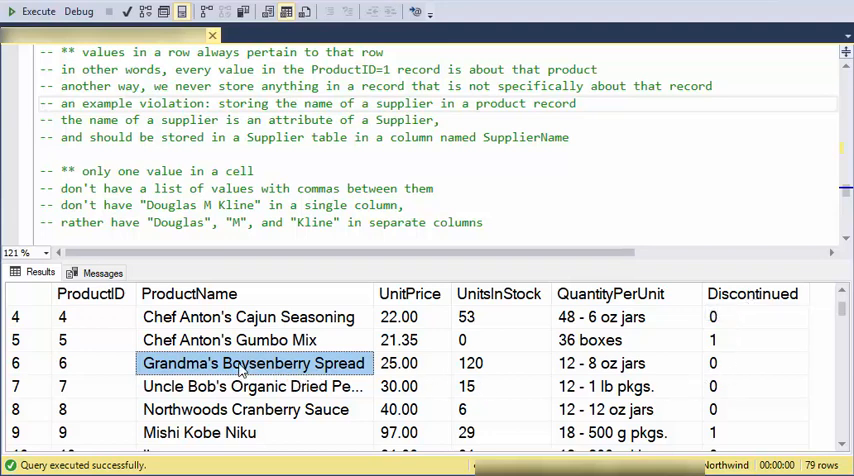
{"action": "mouse_move", "coordinate": [766, 365]}
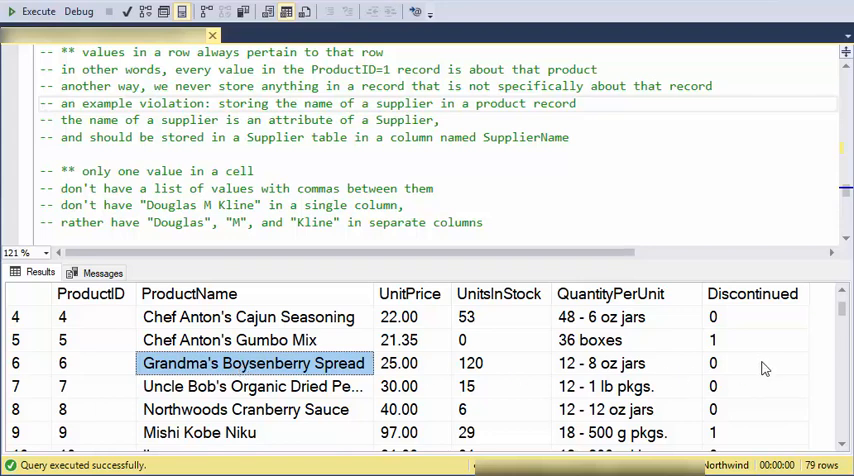
{"action": "mouse_move", "coordinate": [414, 370]}
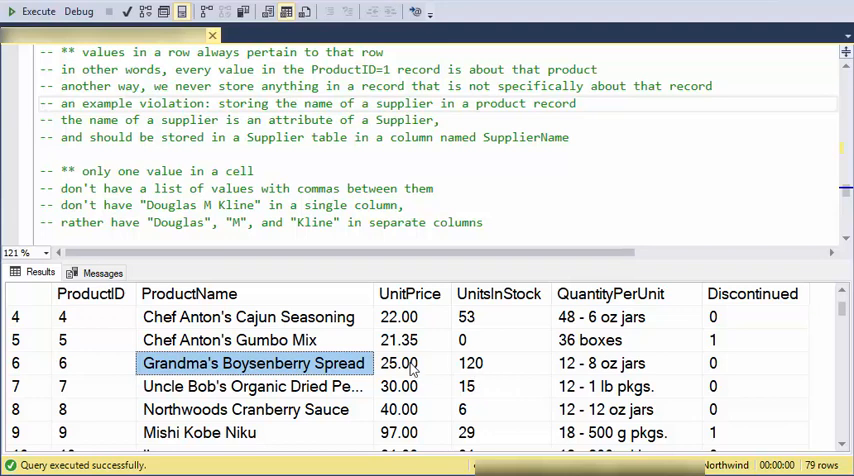
{"action": "left_click", "coordinate": [400, 363]}
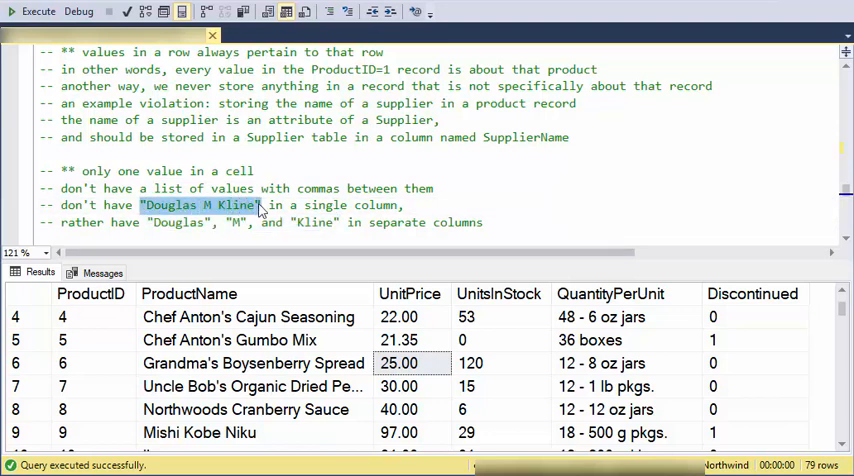
{"action": "mouse_move", "coordinate": [210, 207]}
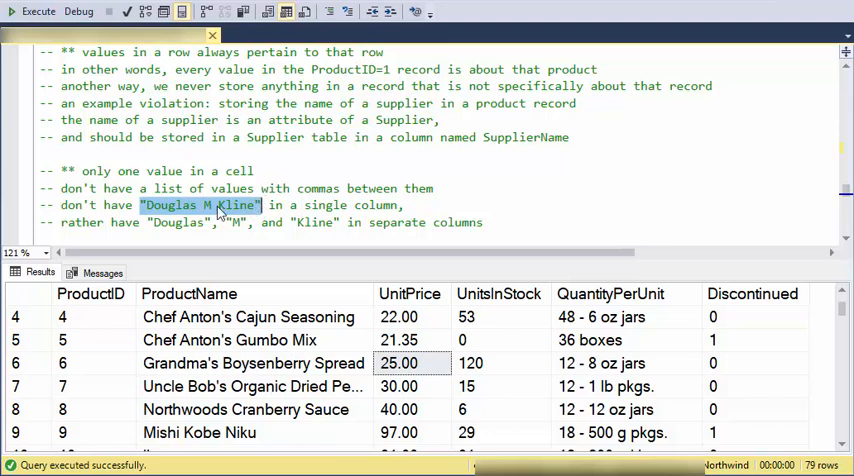
{"action": "mouse_move", "coordinate": [218, 210]}
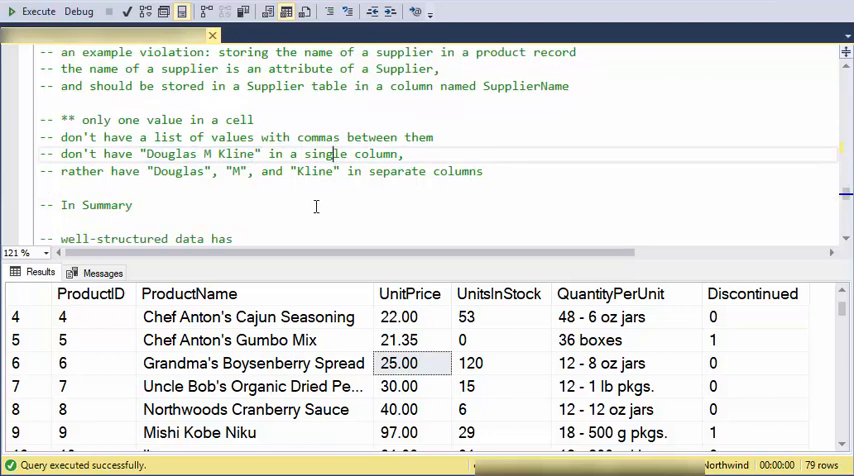
{"action": "scroll", "scroll_direction": "down", "scroll_amount": 3}
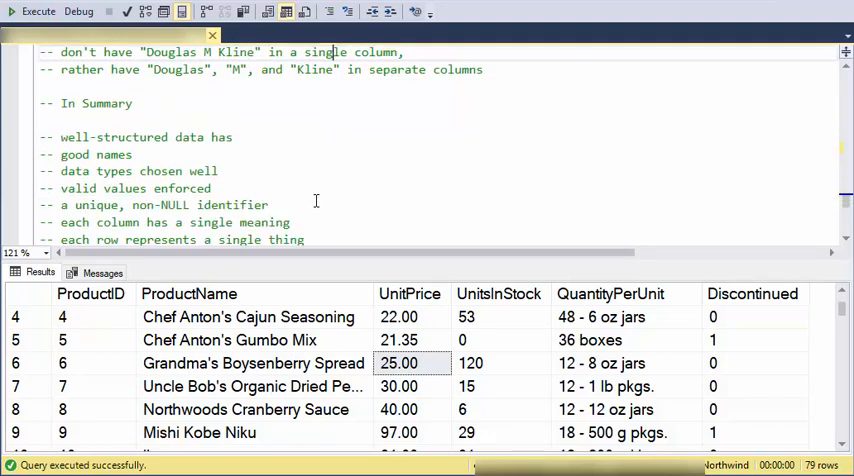
{"action": "scroll", "scroll_direction": "down", "scroll_amount": 3}
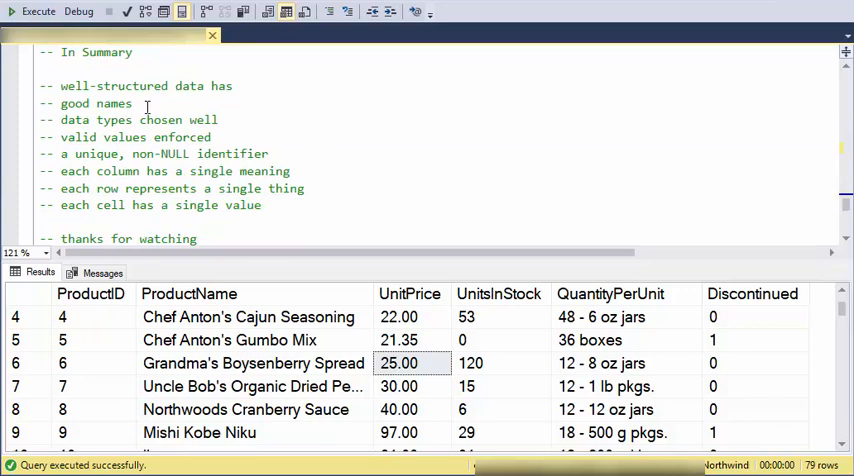
{"action": "mouse_move", "coordinate": [151, 110]}
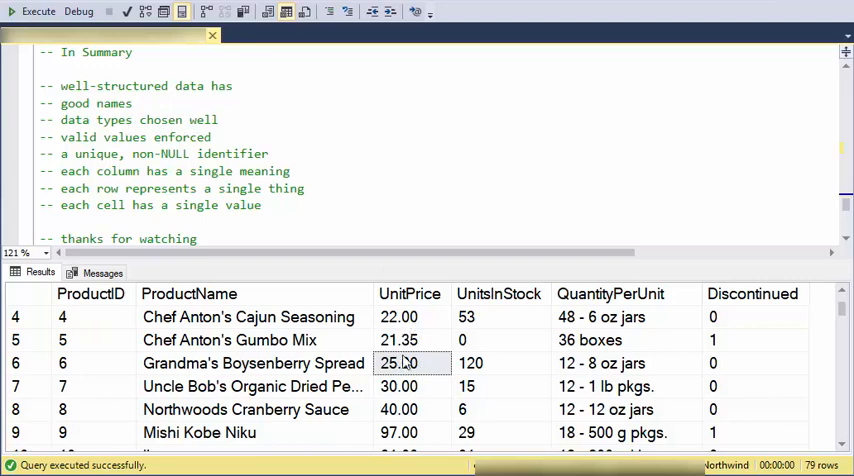
{"action": "mouse_move", "coordinate": [483, 347]}
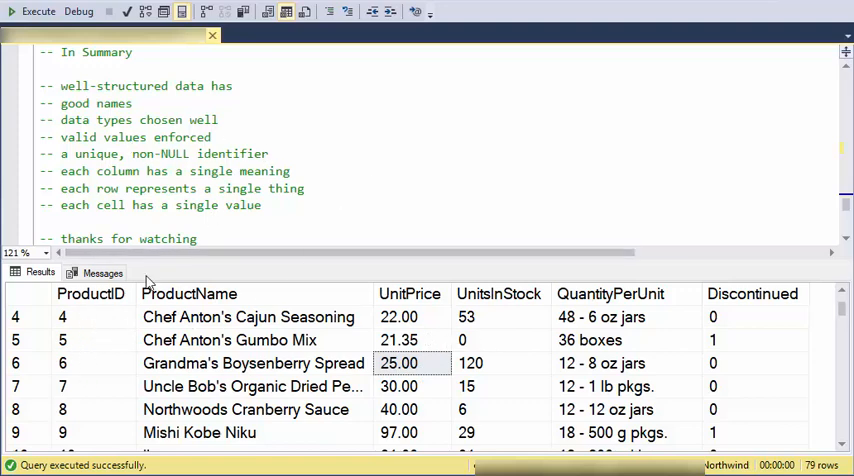
{"action": "left_click", "coordinate": [188, 293]}
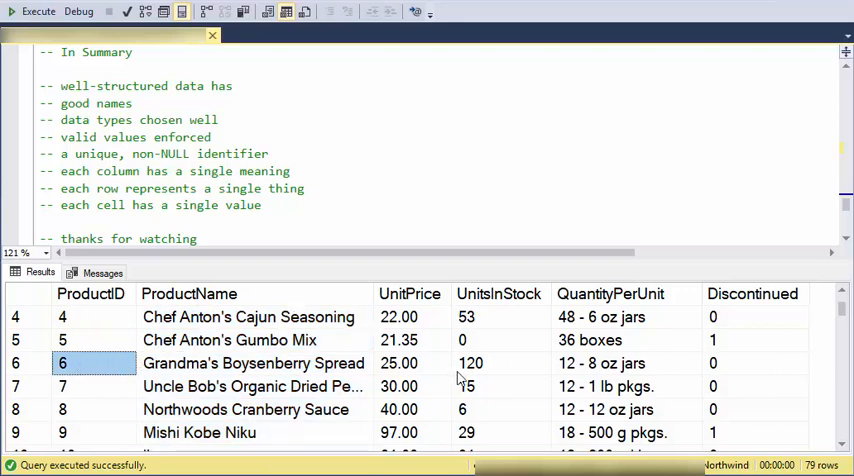
{"action": "mouse_move", "coordinate": [338, 350]}
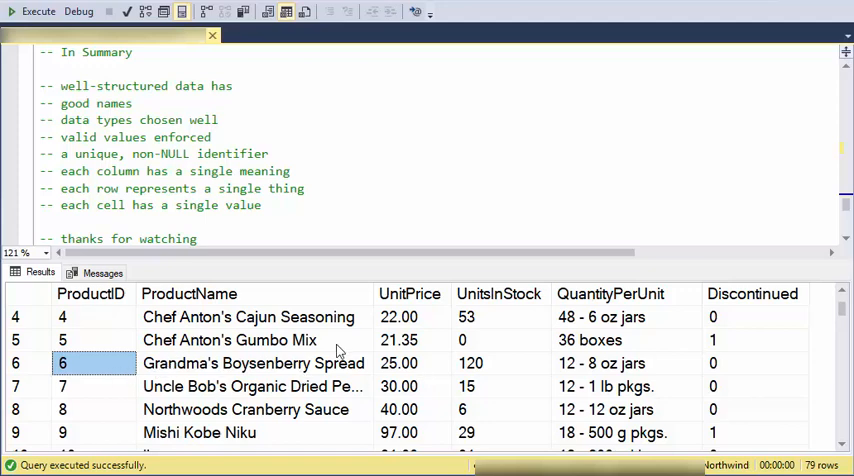
{"action": "scroll", "scroll_direction": "down", "scroll_amount": 3}
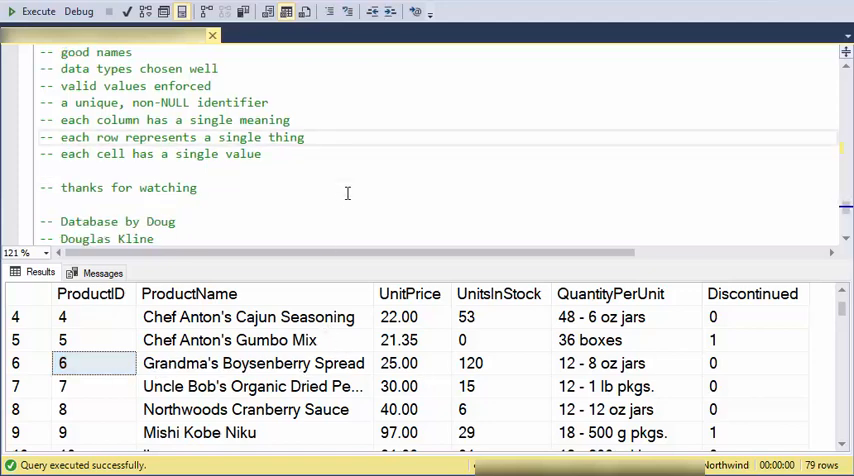